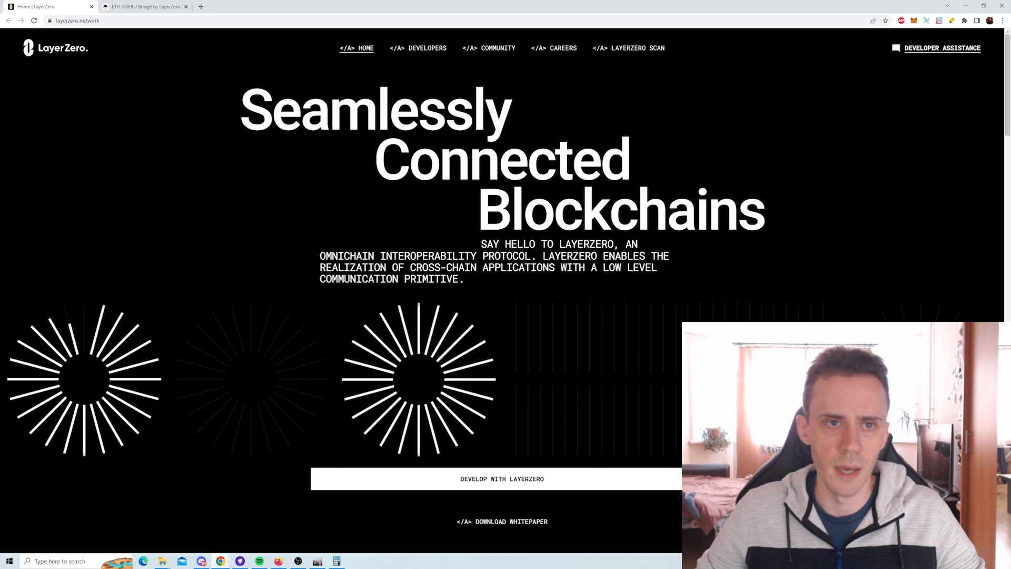
Step: Switch to the ETH Goerli Bridge by LayerZero tab with the ETH-to-GoerliETH form
left_click(141, 6)
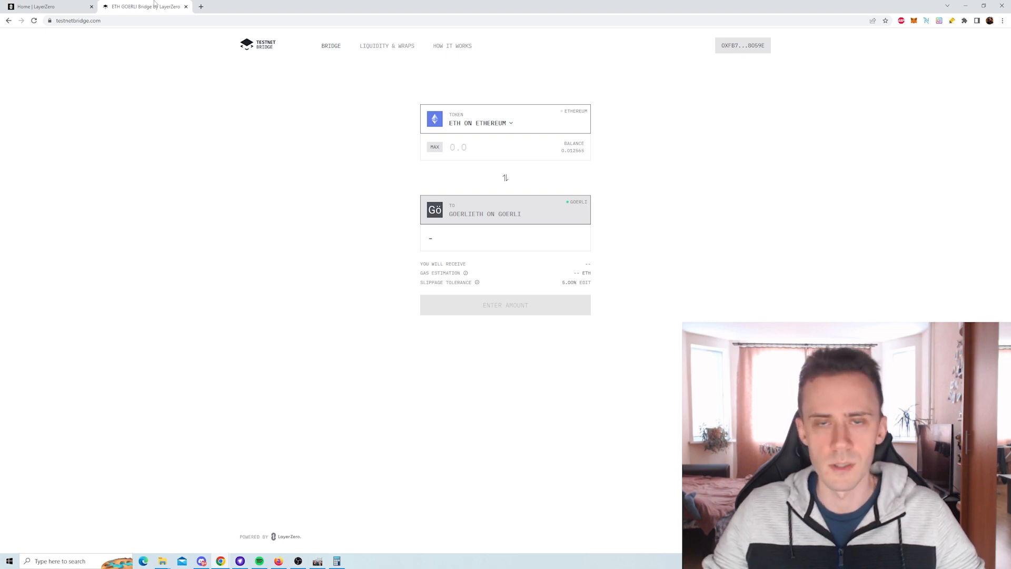
mouse_move(338, 88)
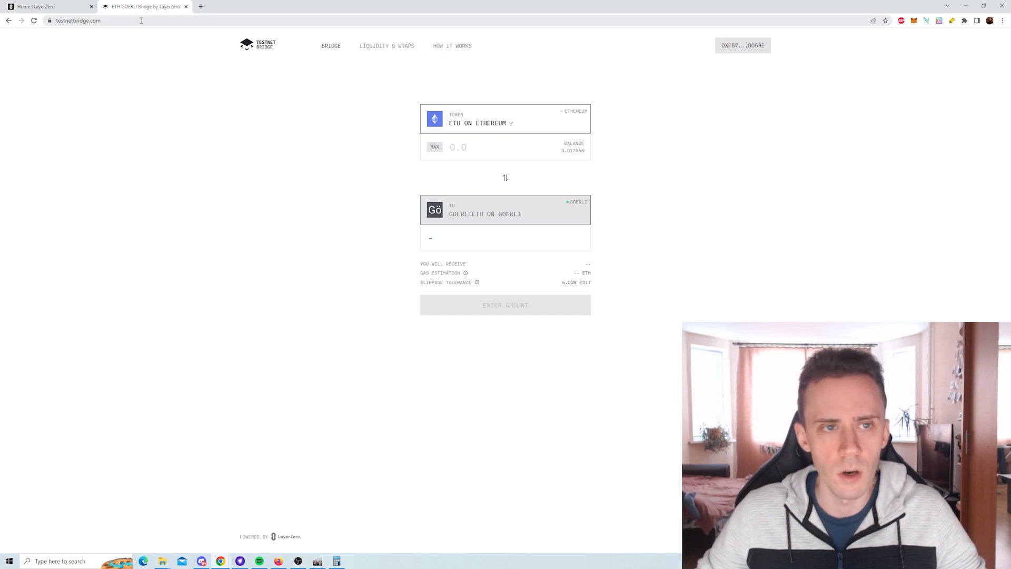
mouse_move(622, 90)
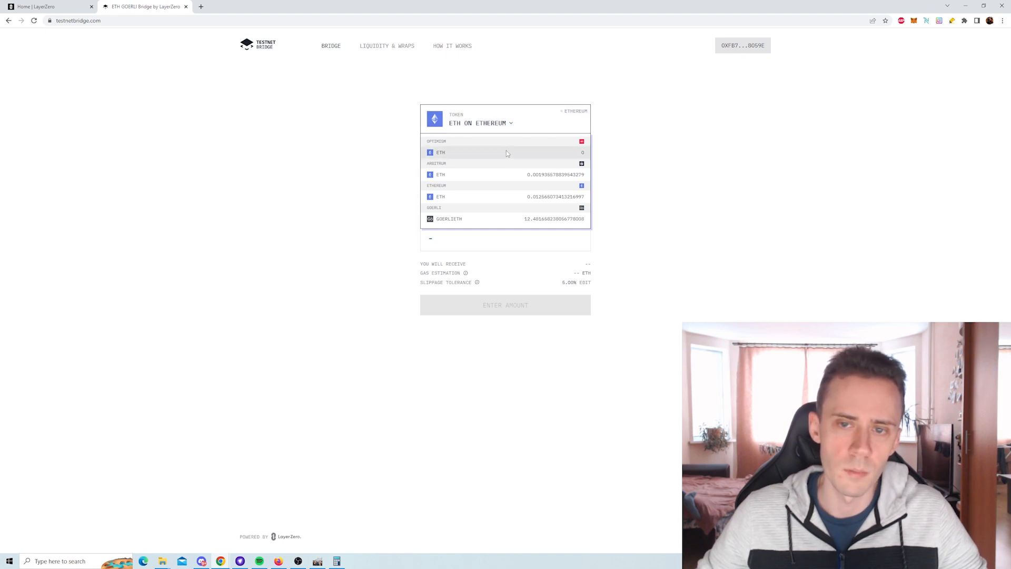
mouse_move(477, 198)
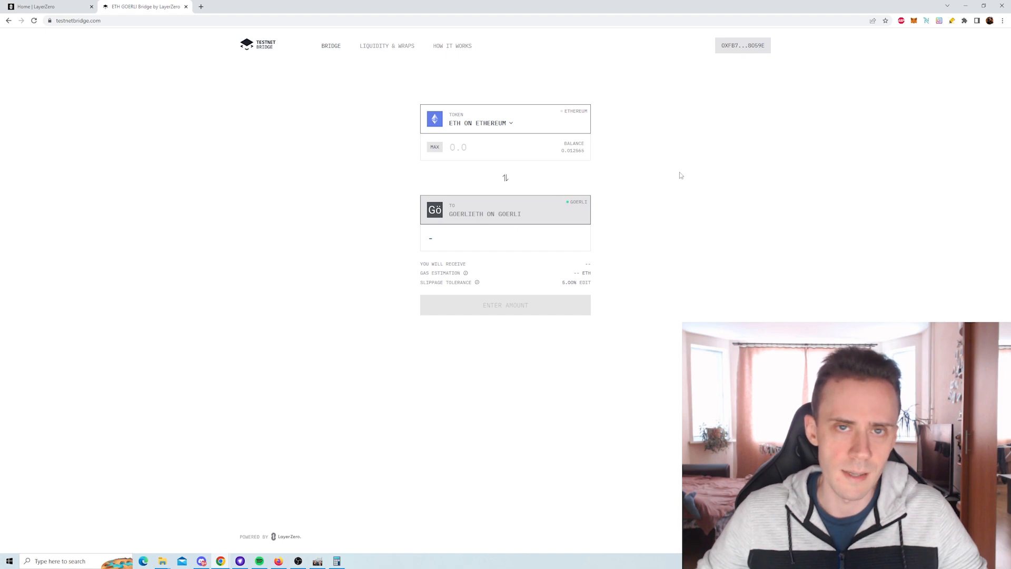
mouse_move(583, 177)
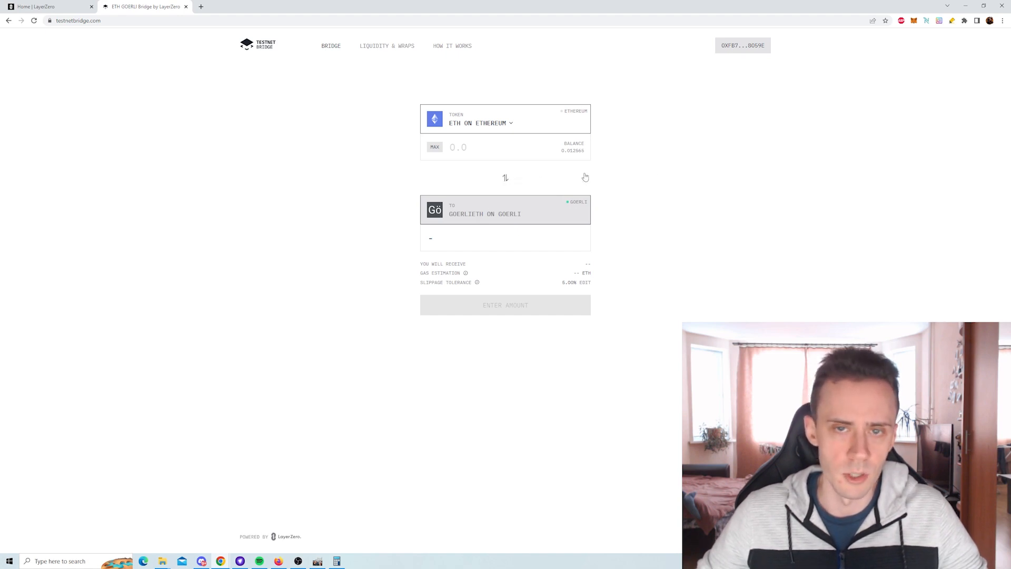
mouse_move(629, 172)
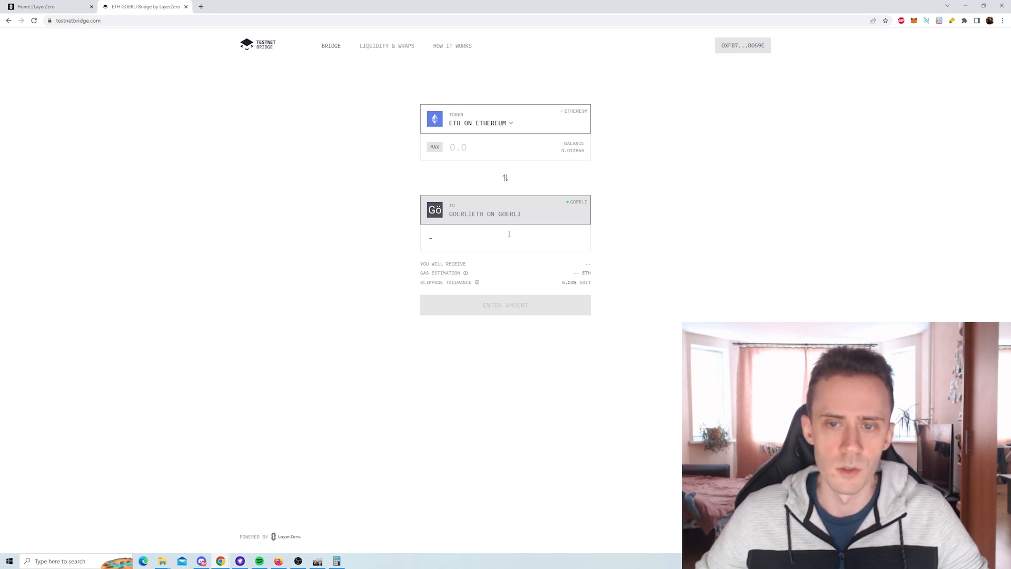
mouse_move(652, 175)
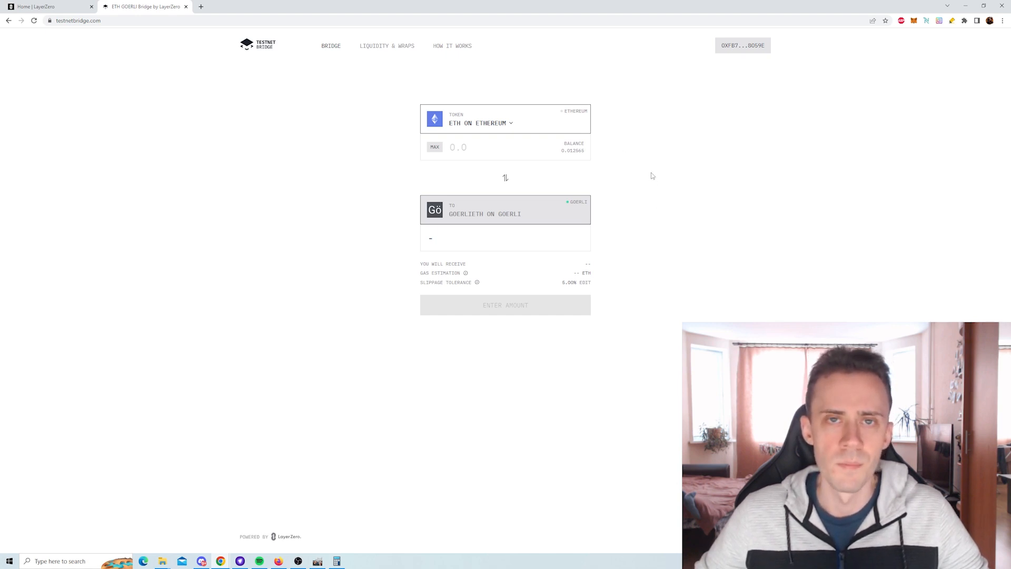
mouse_move(653, 161)
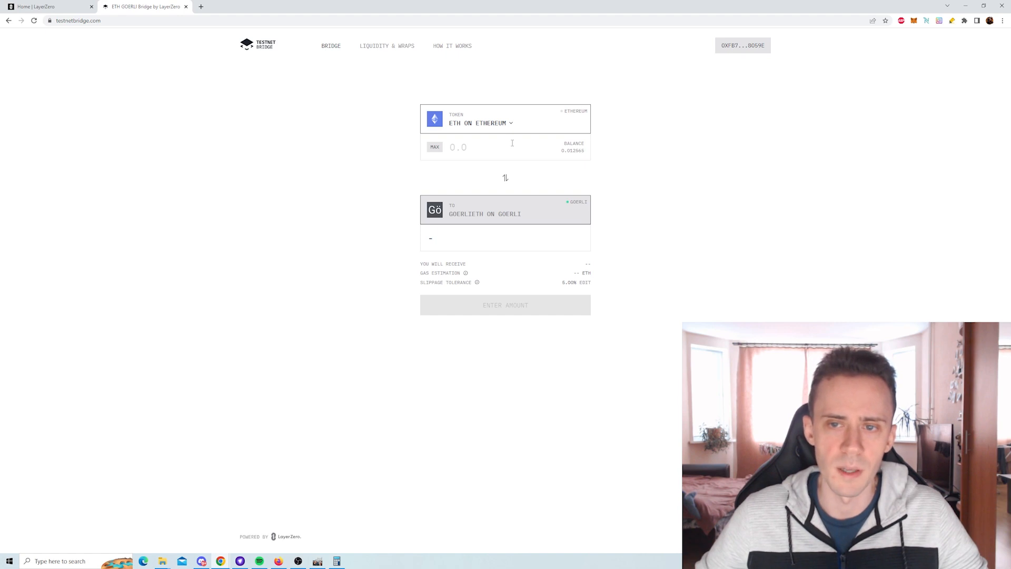
mouse_move(693, 186)
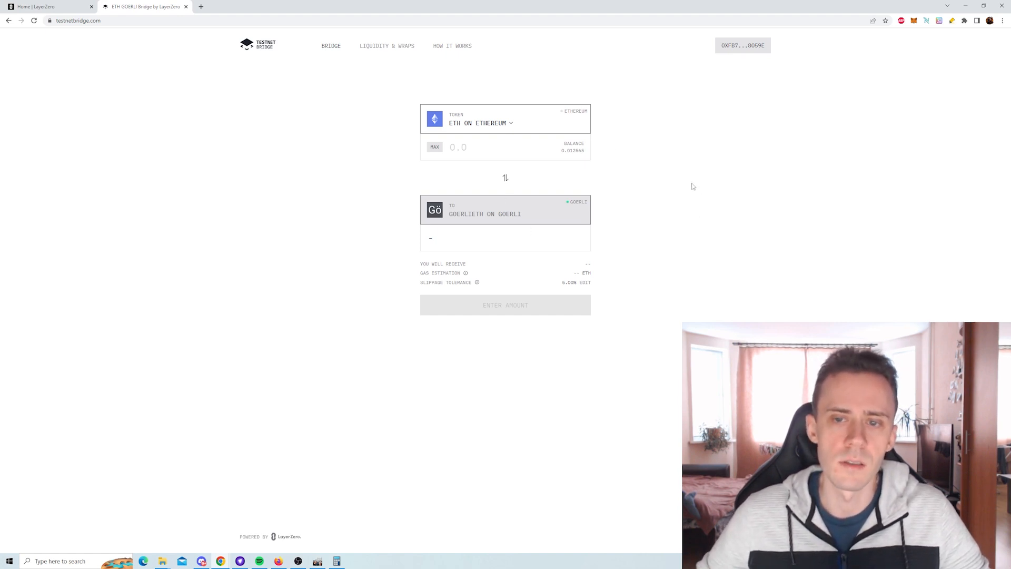
mouse_move(369, 127)
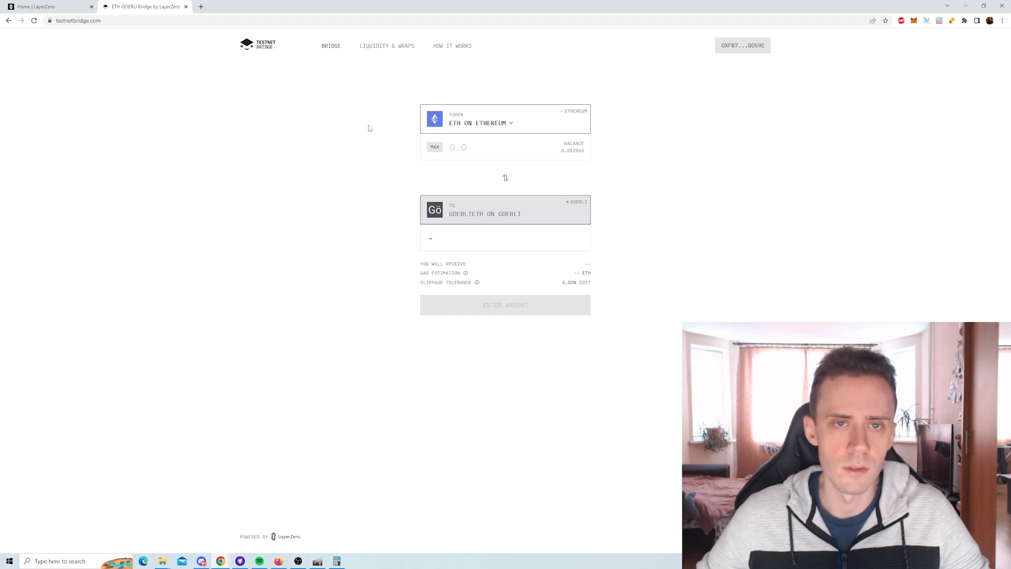
mouse_move(655, 71)
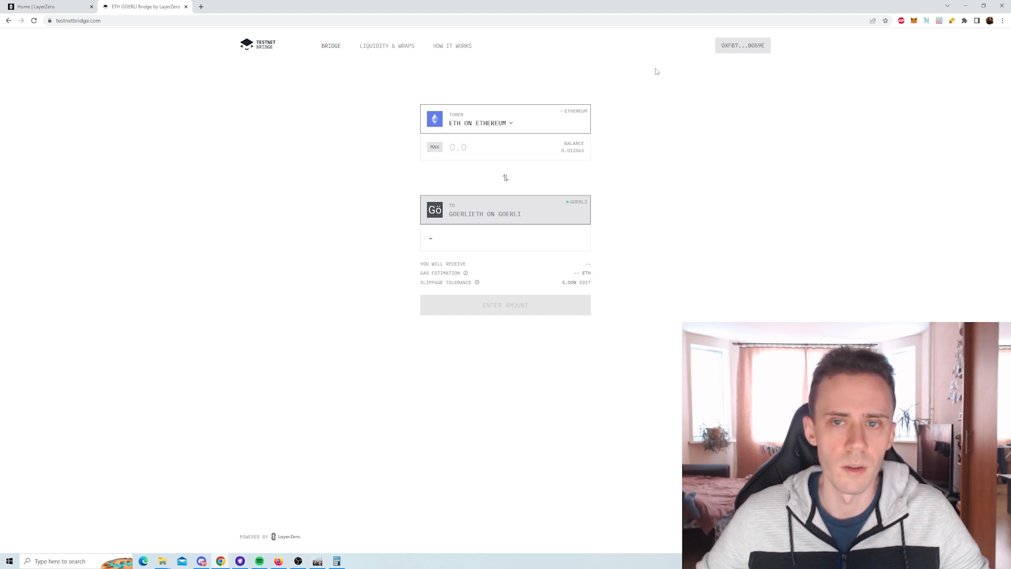
Step: Review the Goerli-to-Fuji USDC bridge demo, then return to the ETH Goerli bridge tab
left_click(238, 7)
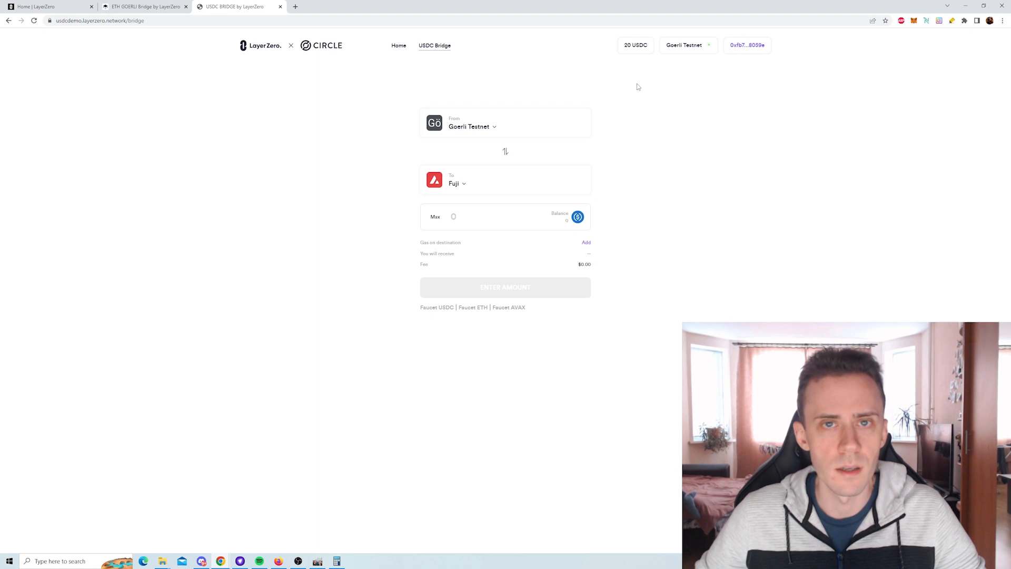
mouse_move(511, 124)
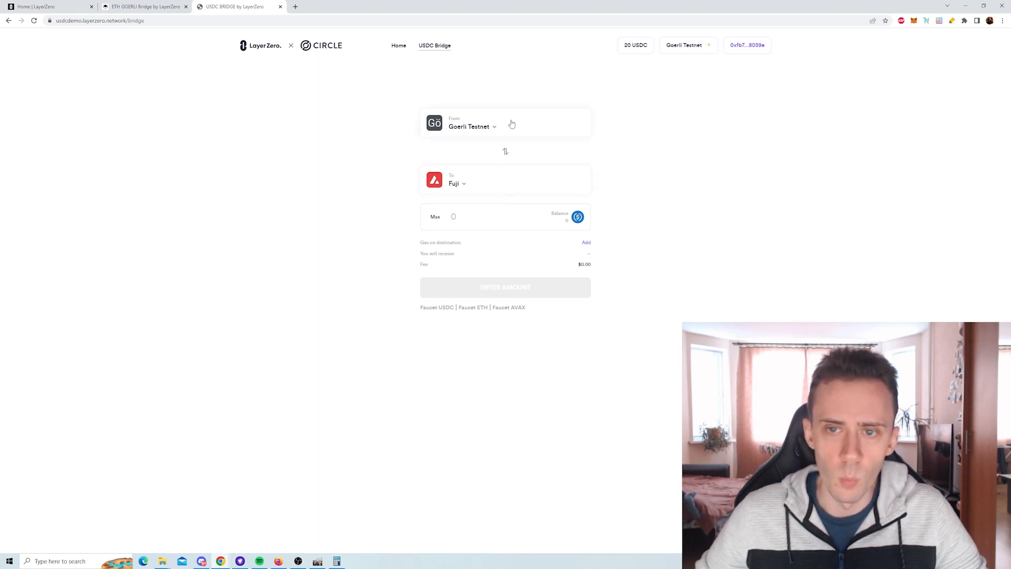
left_click(457, 184)
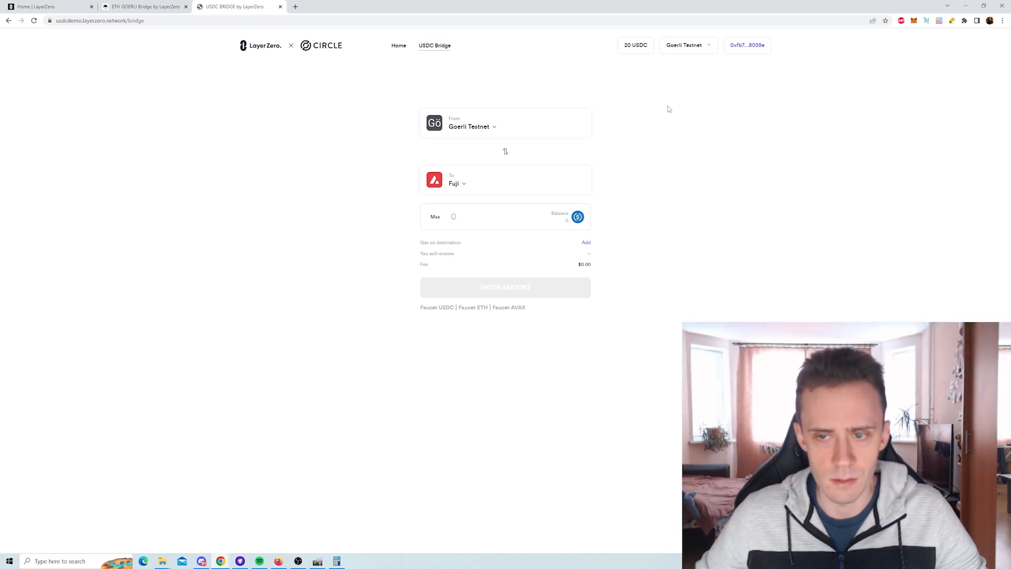
mouse_move(653, 114)
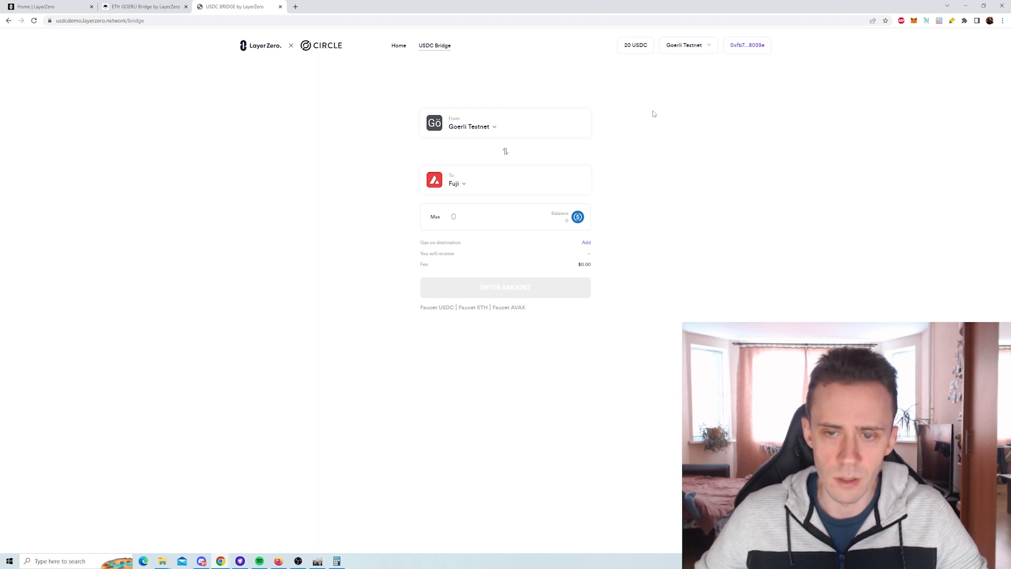
mouse_move(496, 127)
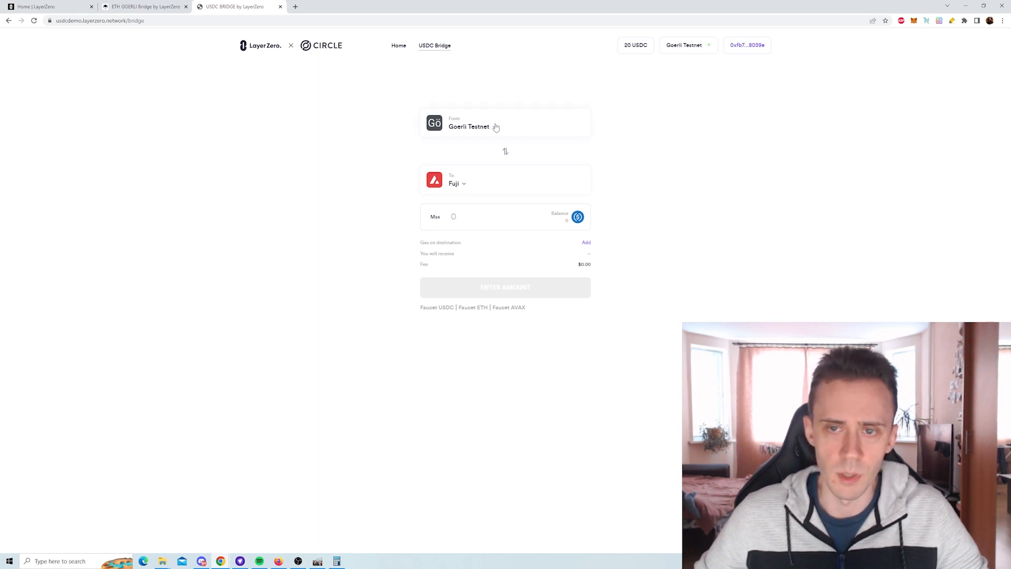
mouse_move(549, 215)
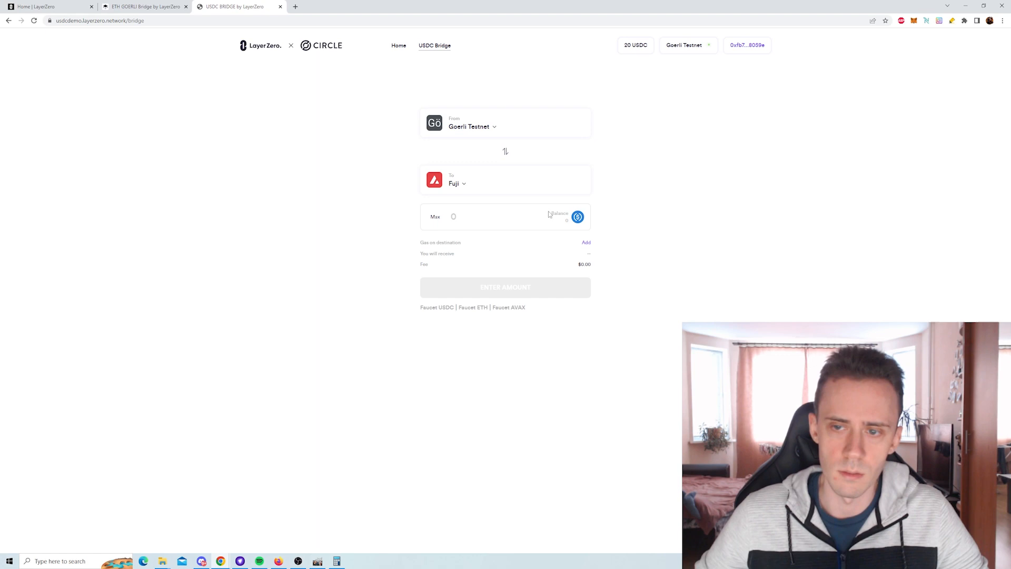
mouse_move(644, 164)
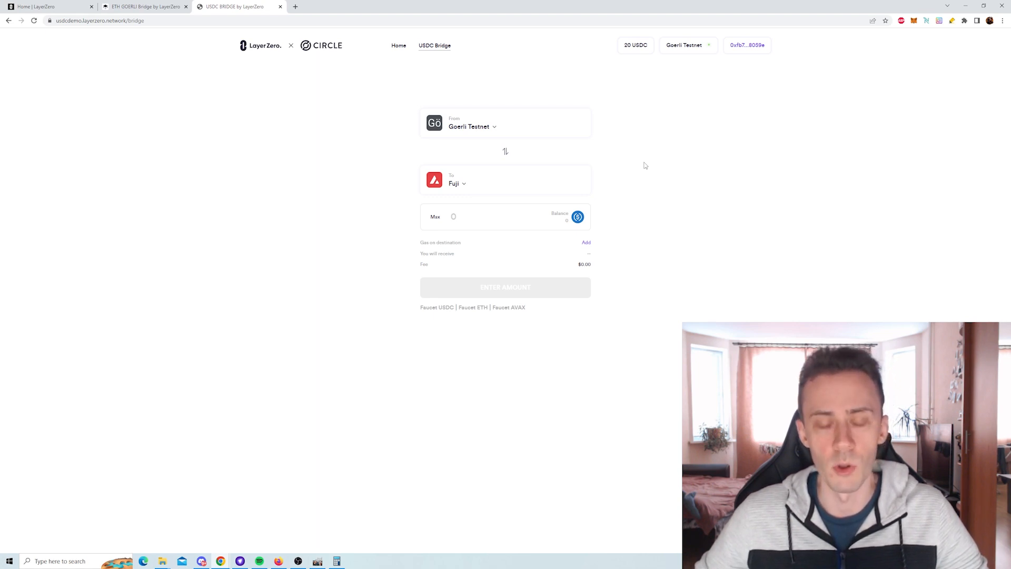
left_click(146, 6)
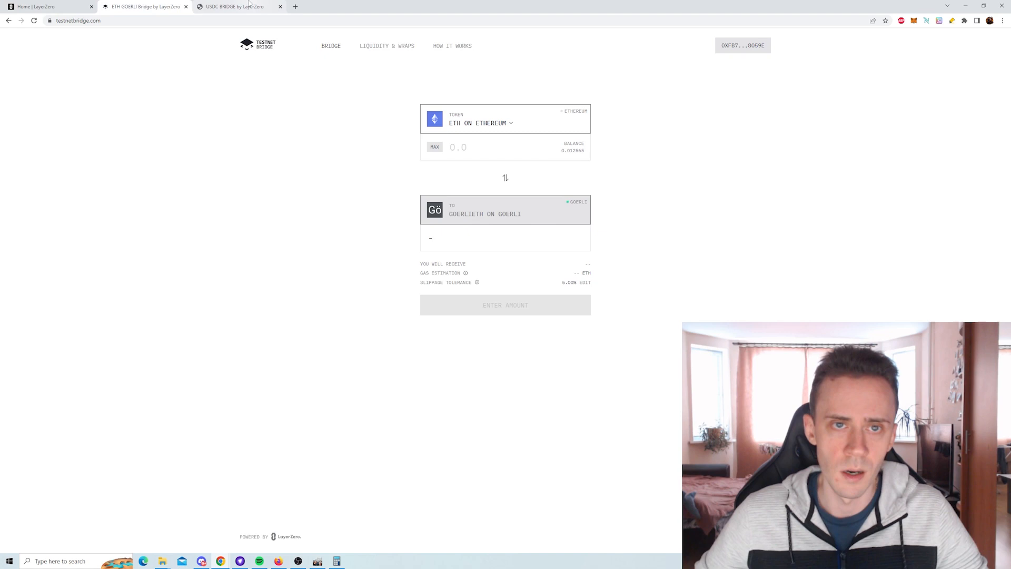
Step: From the USDC bridge page, open the Faucet USDC and Faucet ETH pages
left_click(235, 6)
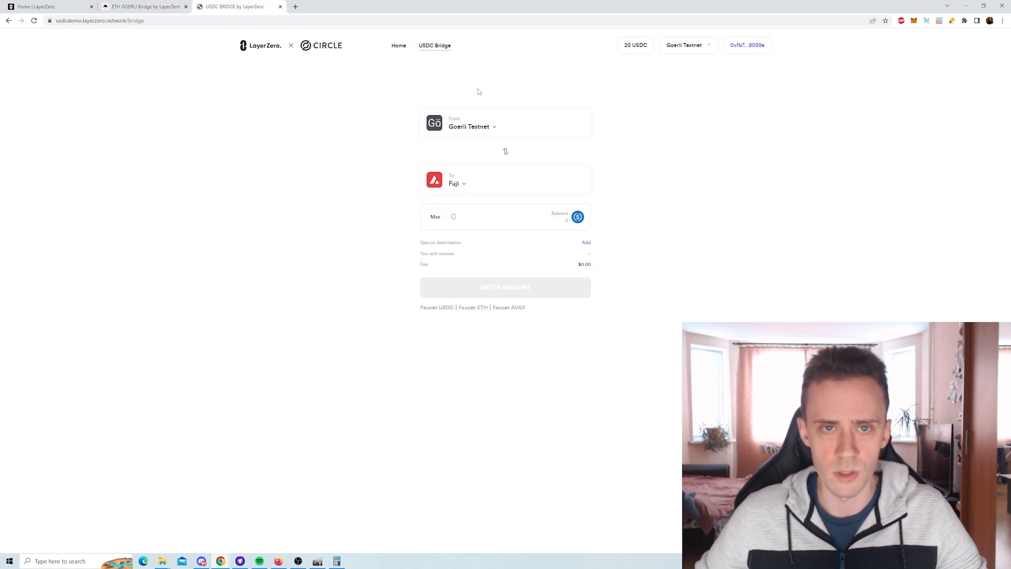
mouse_move(705, 58)
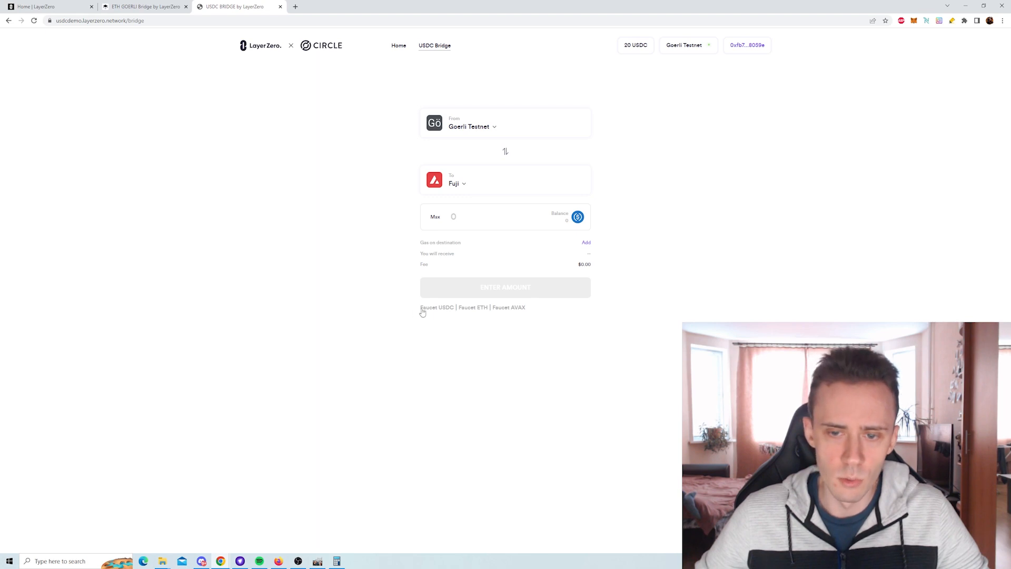
mouse_move(437, 307)
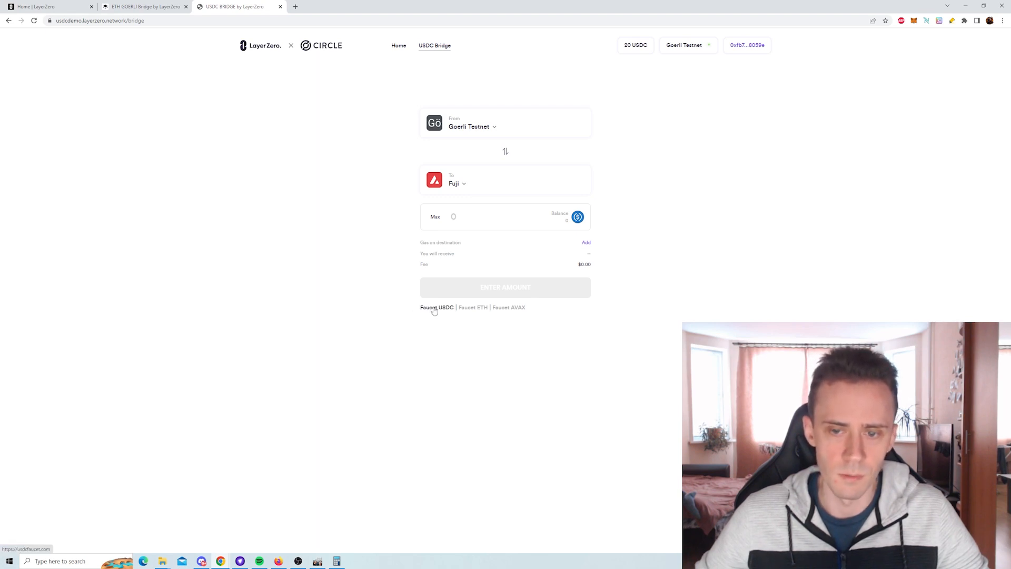
mouse_move(459, 313)
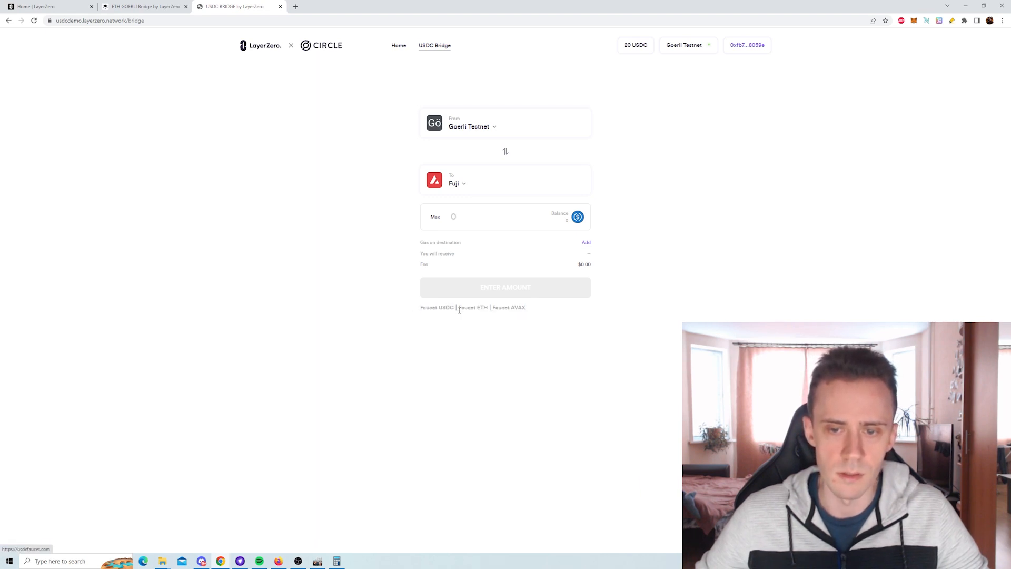
left_click(436, 307)
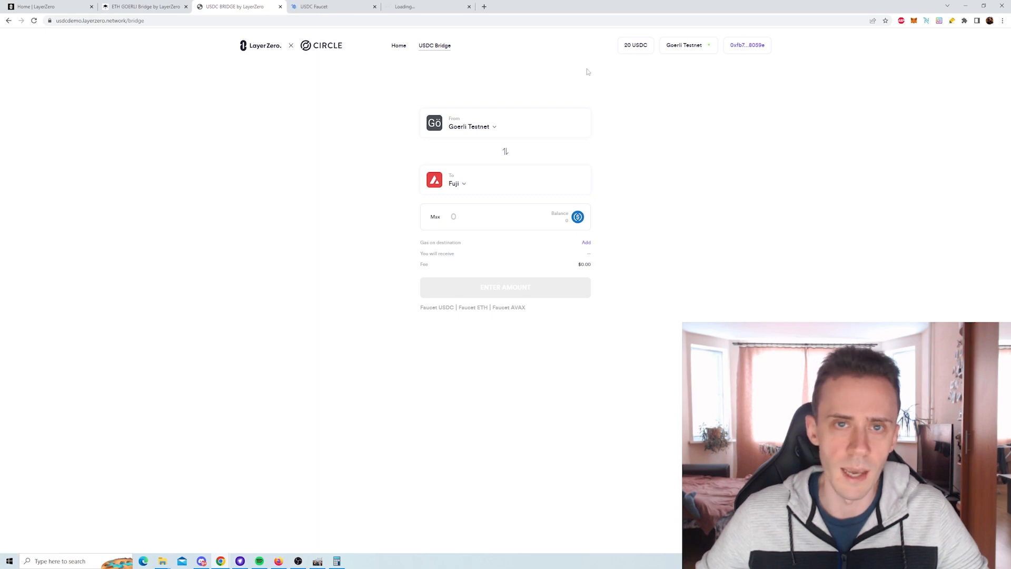
left_click(428, 6)
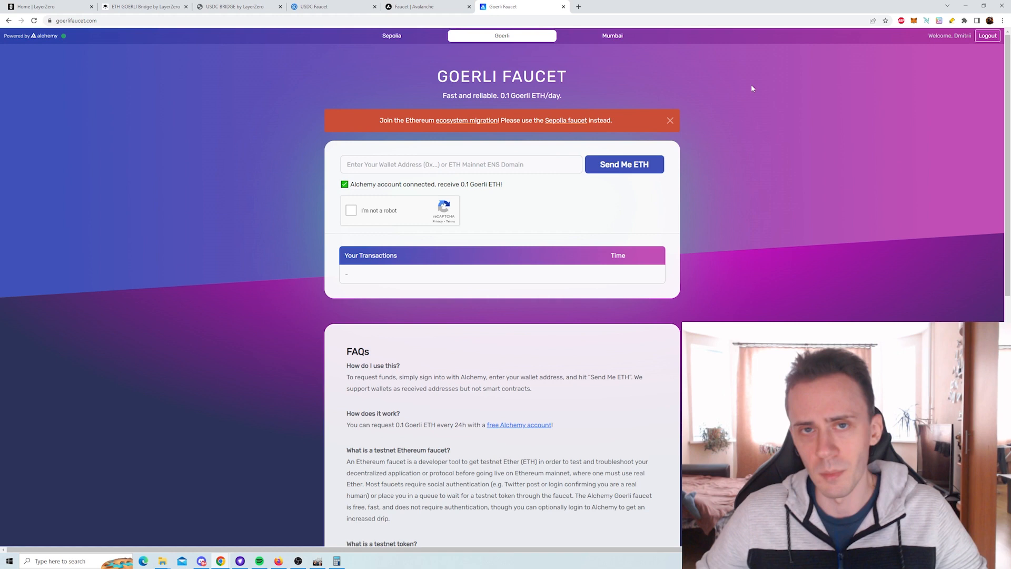
mouse_move(731, 71)
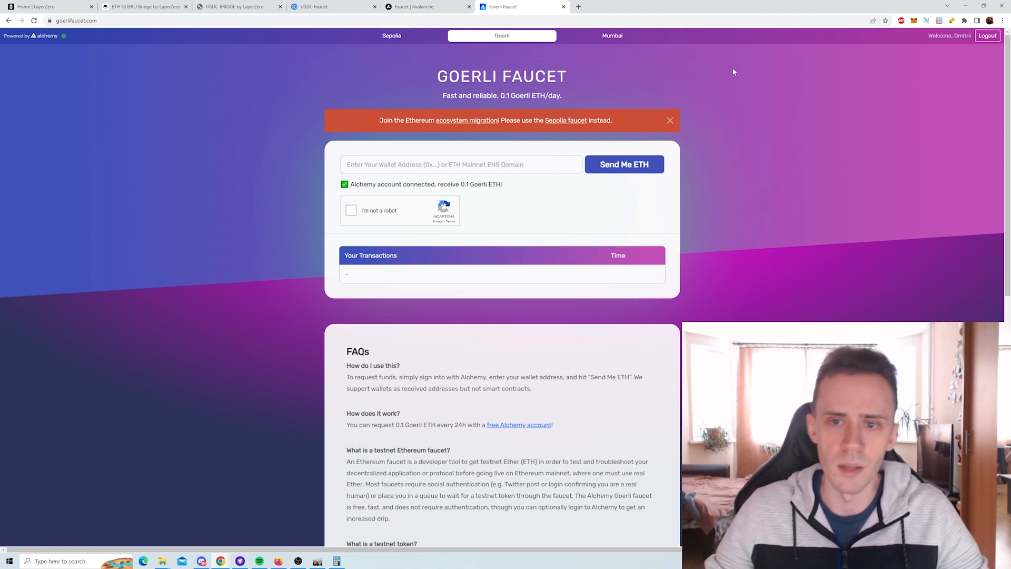
mouse_move(462, 185)
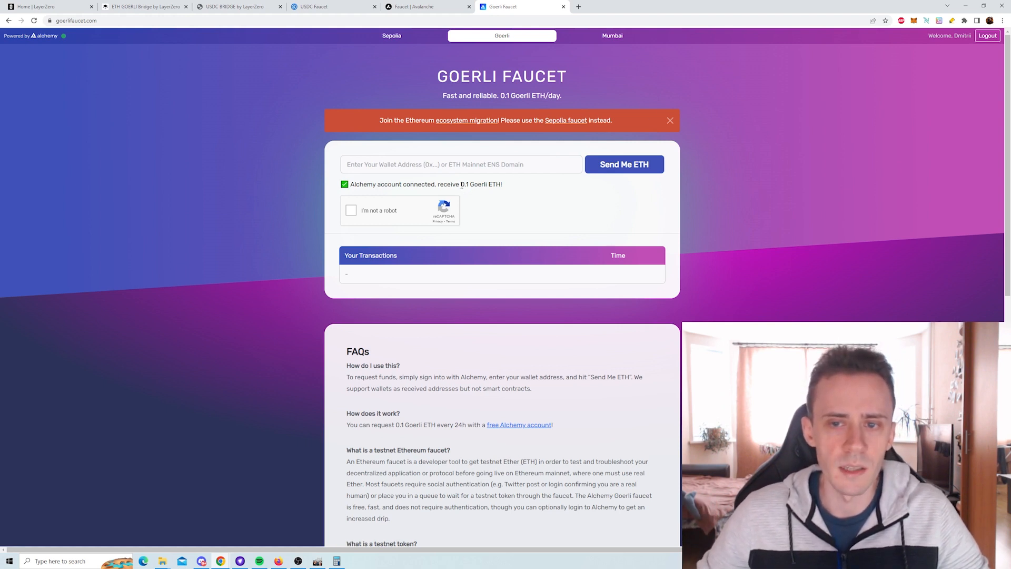
double_click(481, 184)
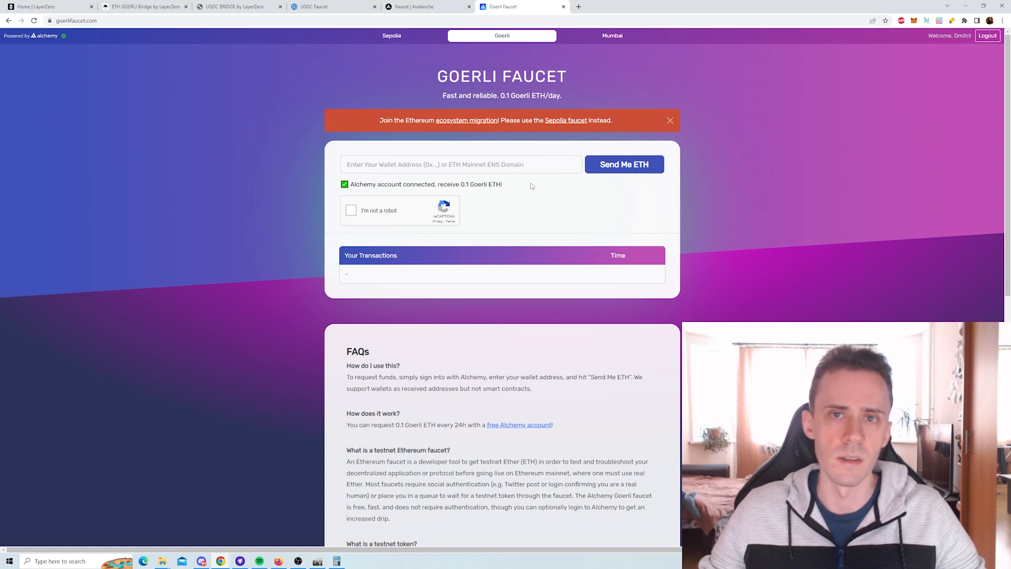
left_click(234, 6)
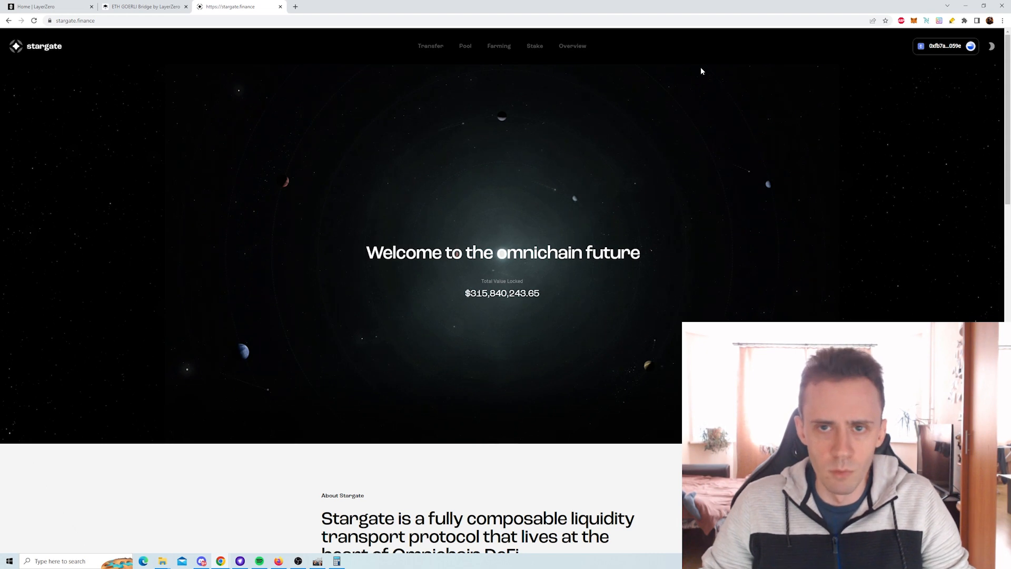
mouse_move(605, 113)
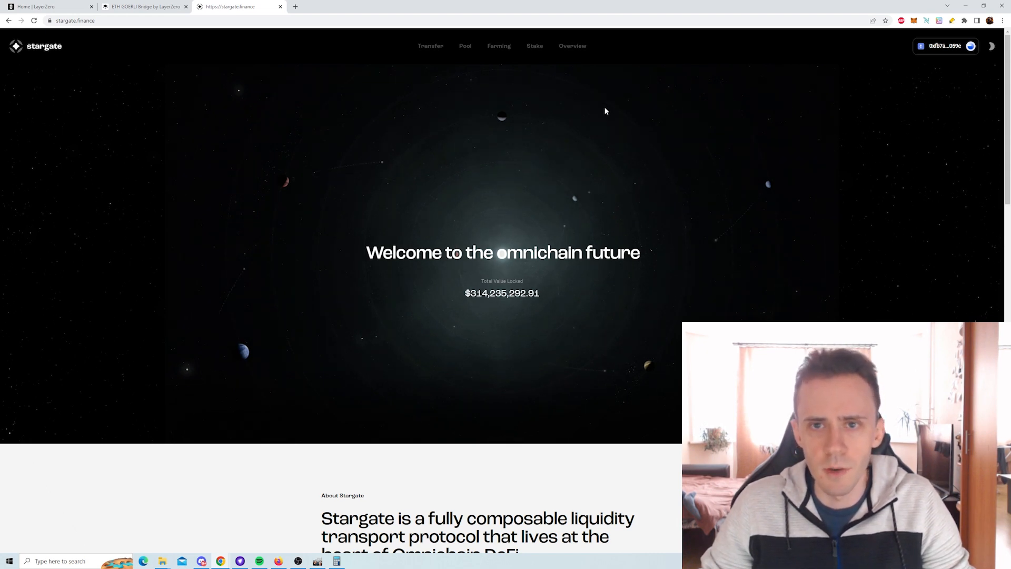
Step: Show Stargate's Pool page with 5 assets across 3 networks and the USDC Avalanche pool
left_click(465, 46)
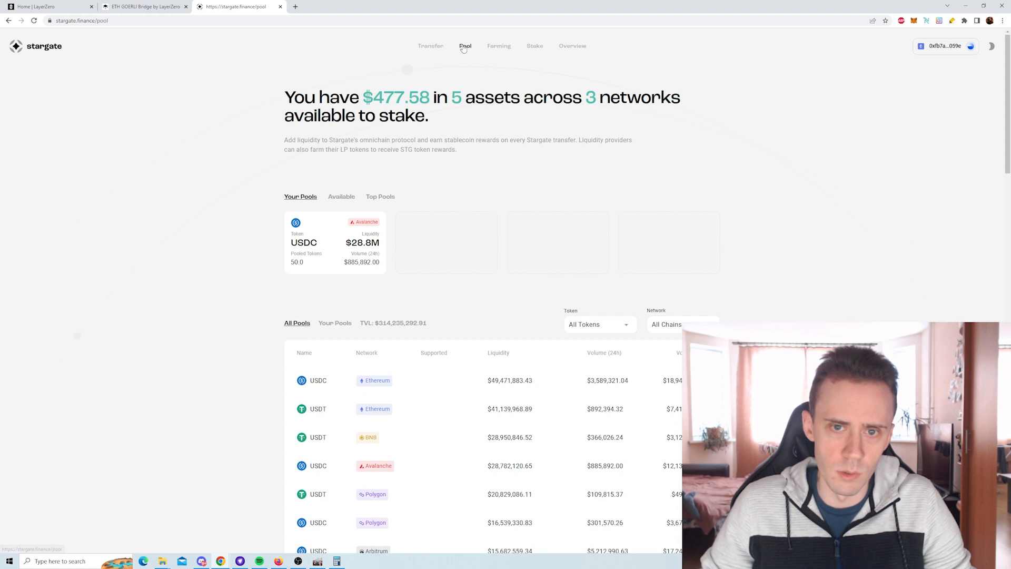
mouse_move(506, 60)
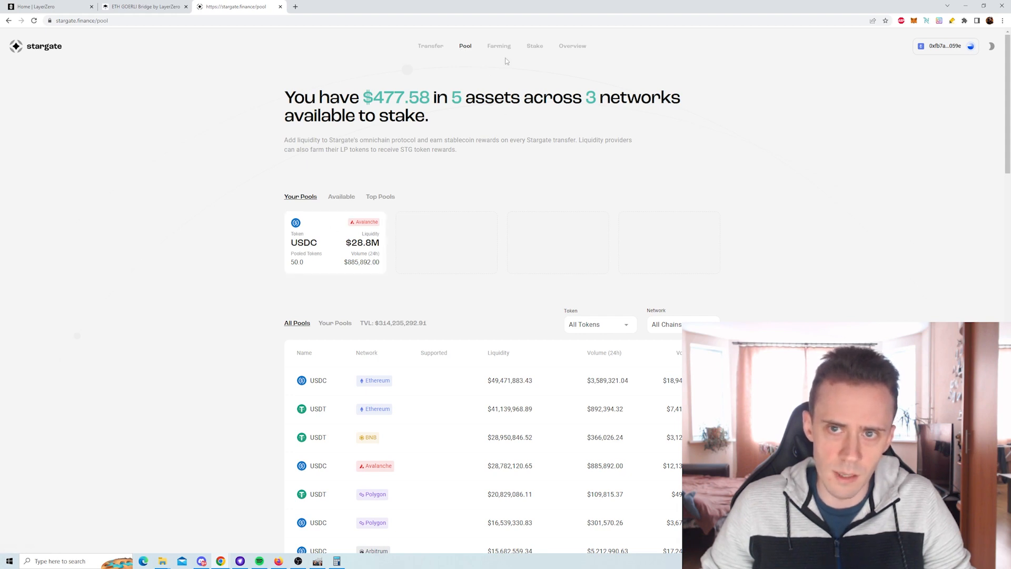
Step: Browse Stargate's Farming page, including the USDC Avalanche farm at 5.81% APY and all farms
left_click(498, 46)
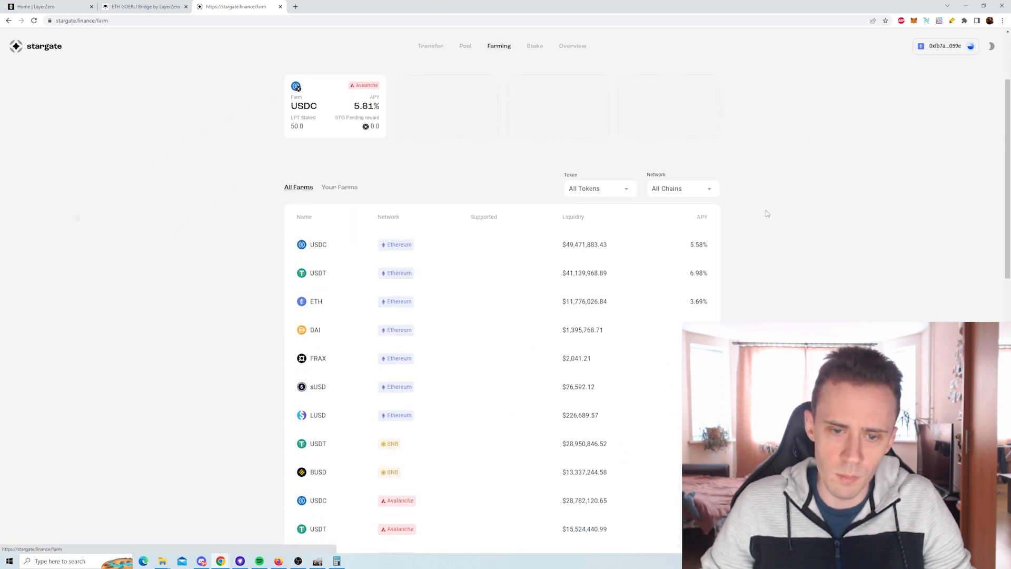
scroll("down", 3)
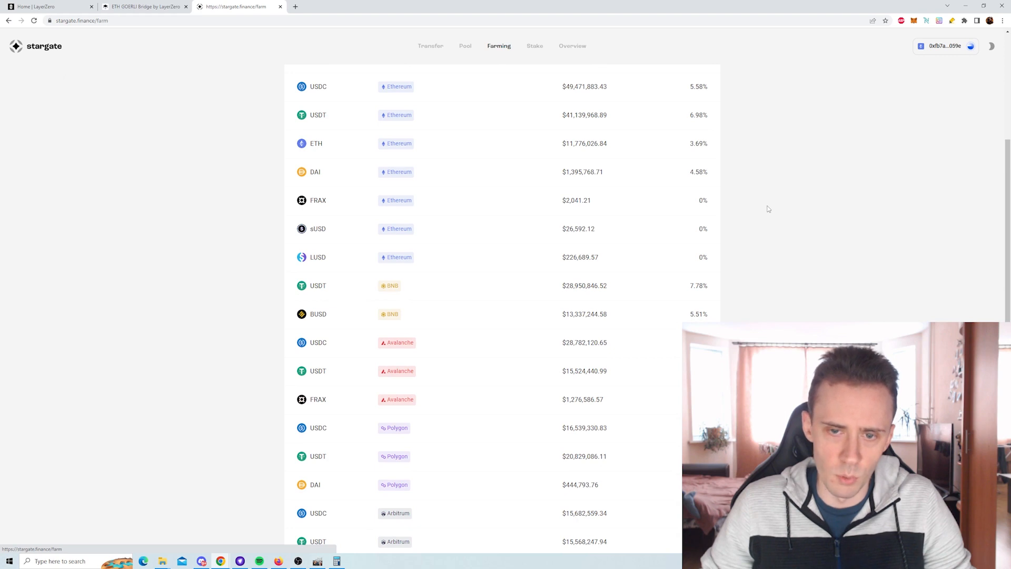
mouse_move(432, 295)
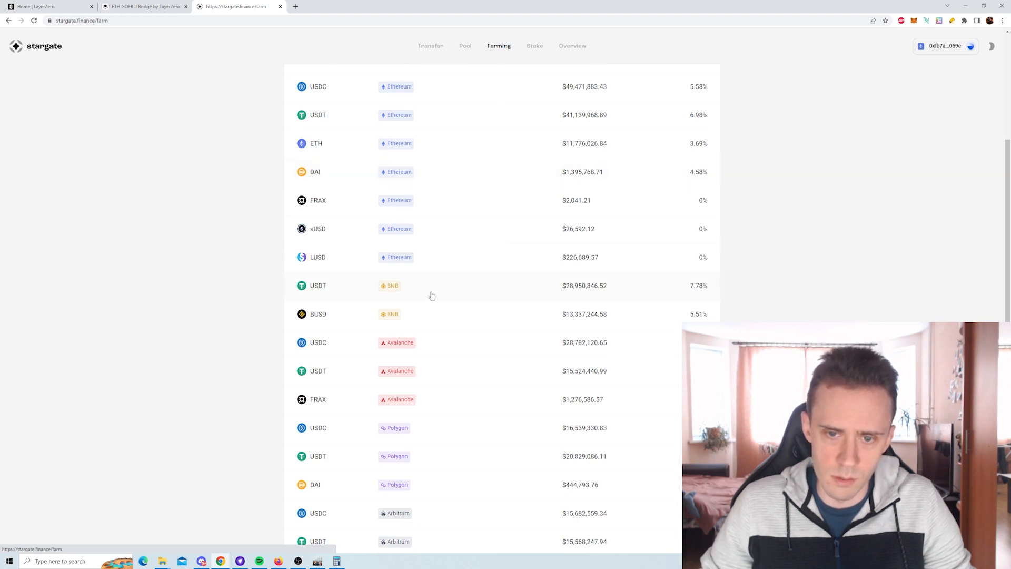
scroll("down", 3)
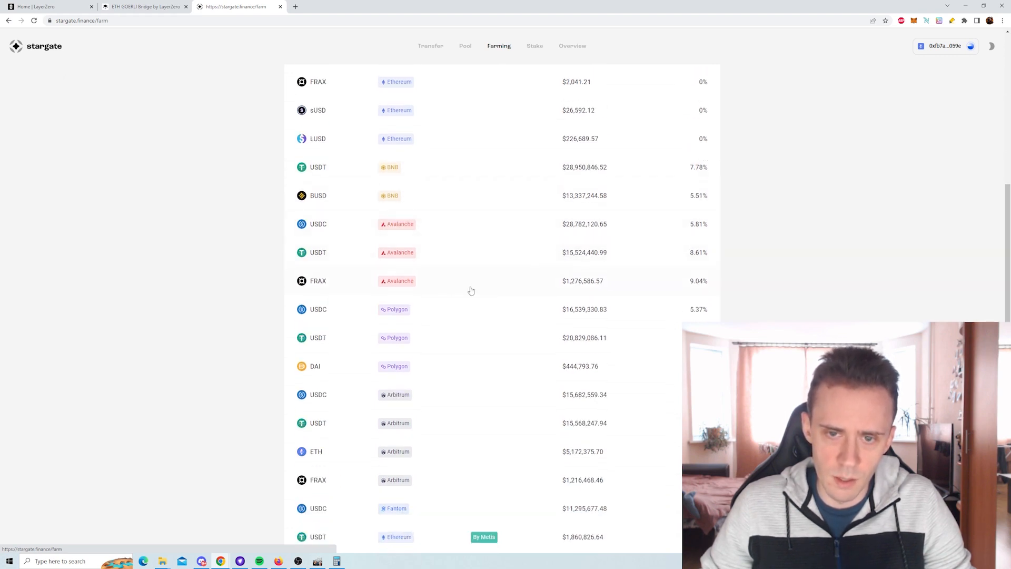
scroll("down", 3)
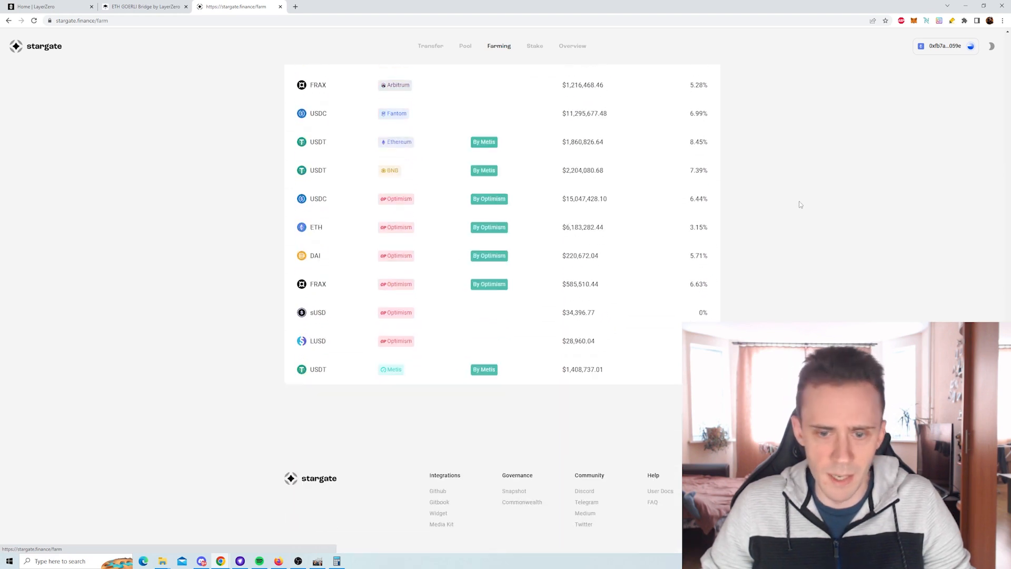
Step: Fill in a Stargate transfer of 100 USDT from Avalanche to USDT on Arbitrum
left_click(430, 46)
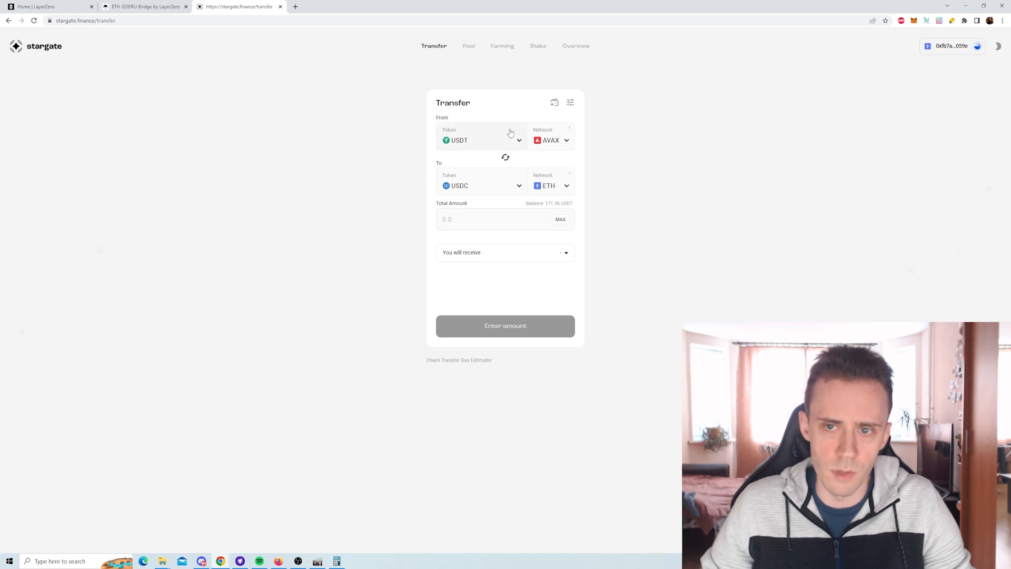
mouse_move(582, 138)
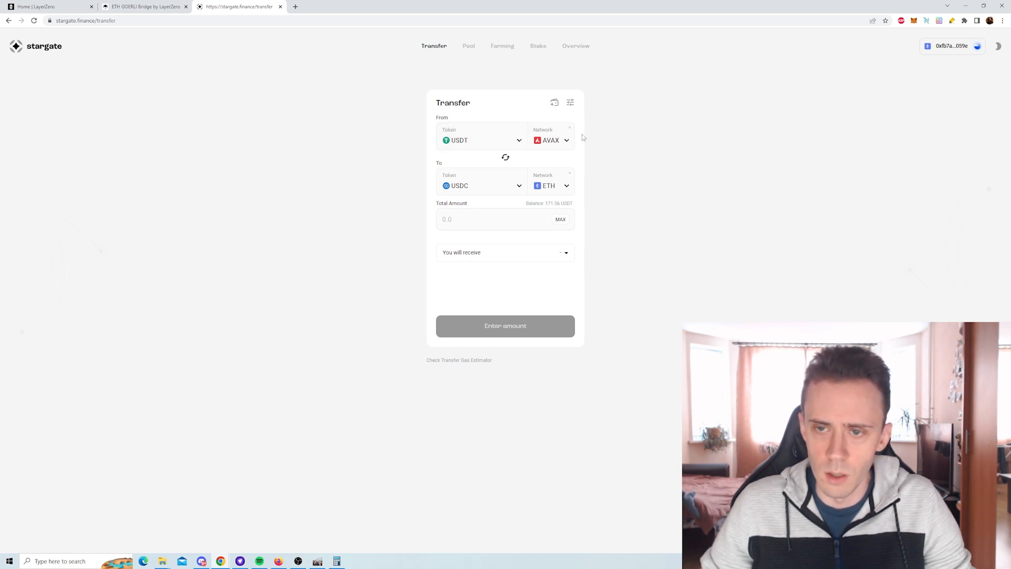
left_click(482, 141)
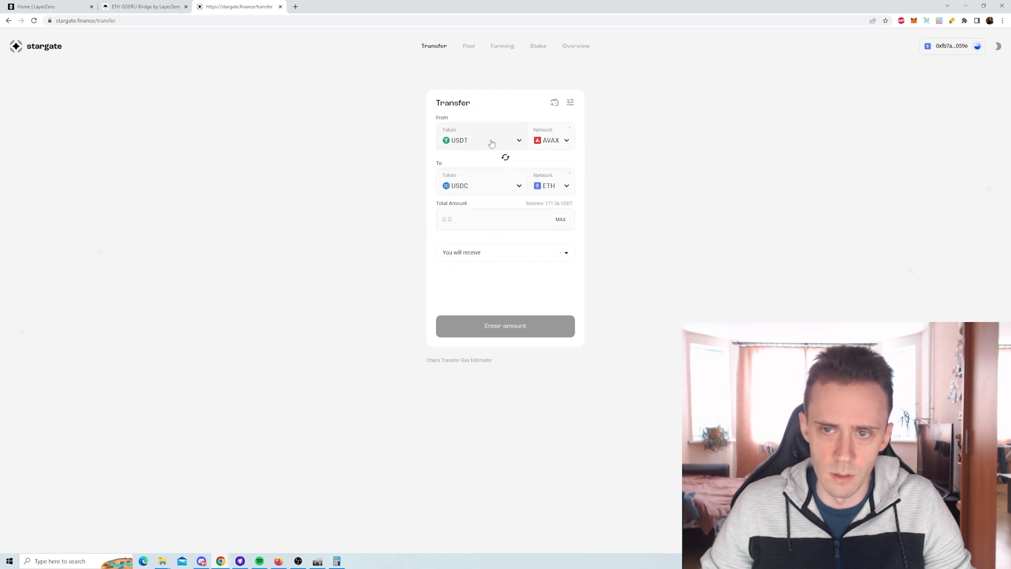
left_click(549, 186)
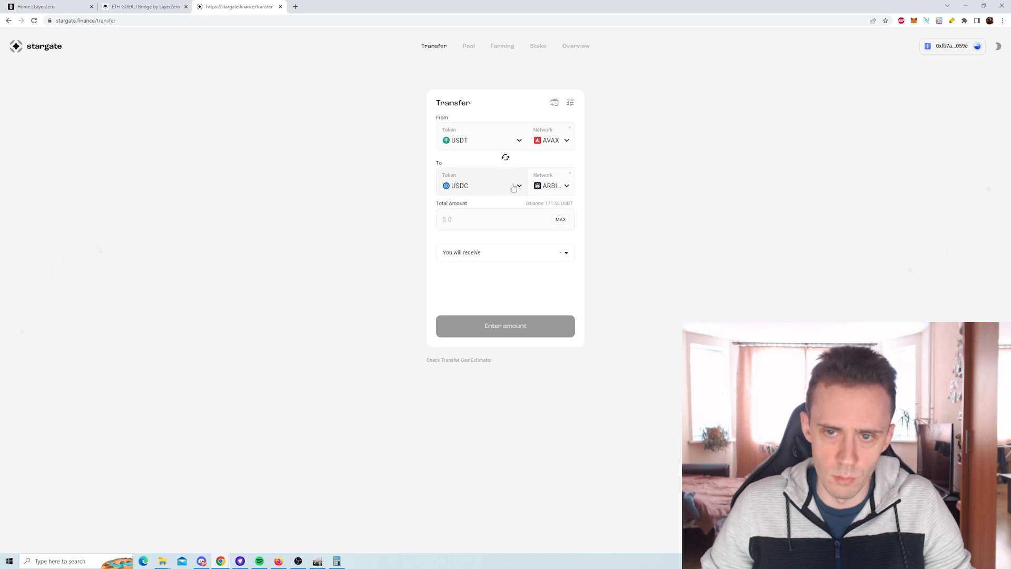
left_click(483, 186)
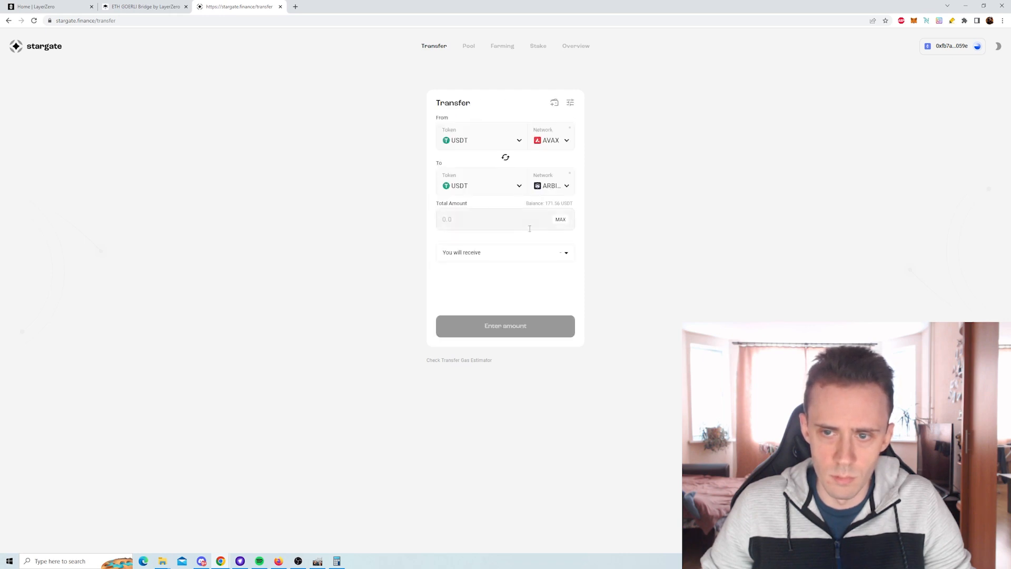
type("10")
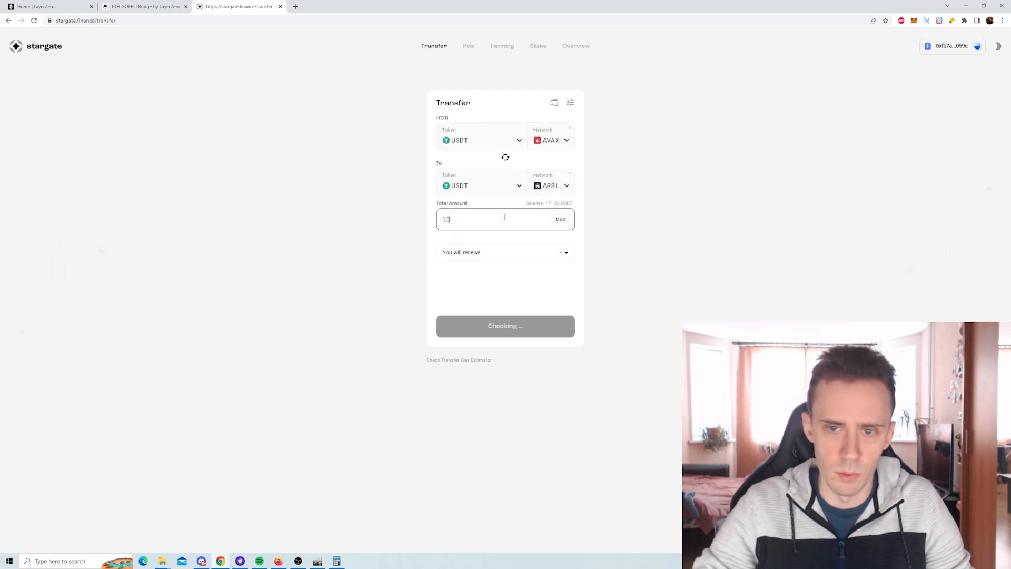
type("0")
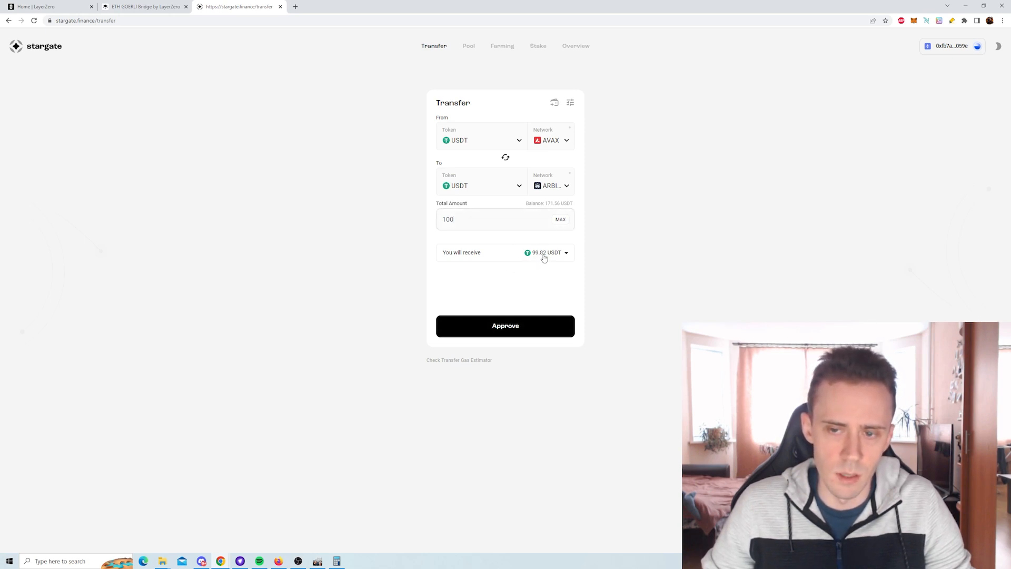
mouse_move(553, 152)
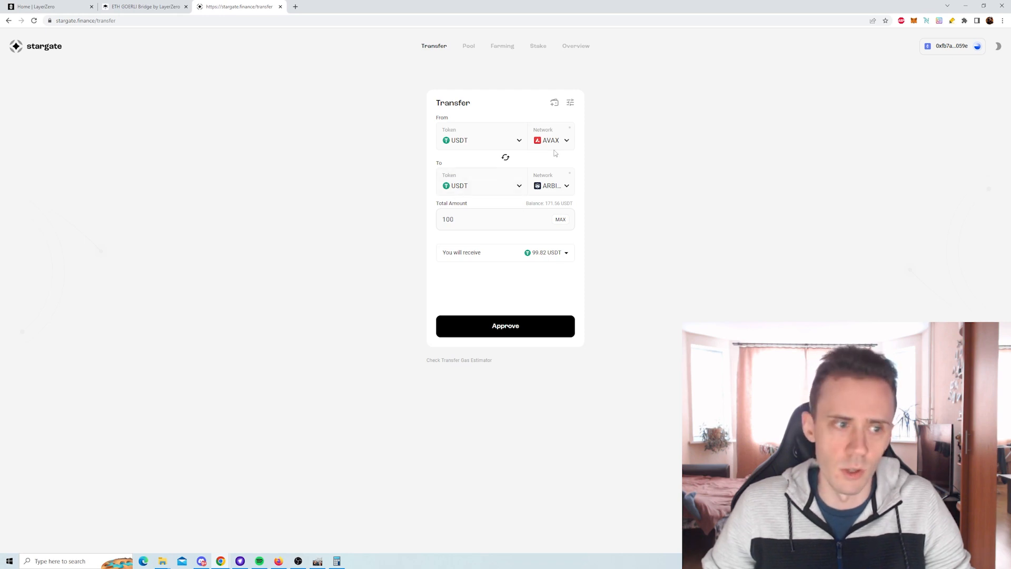
mouse_move(695, 212)
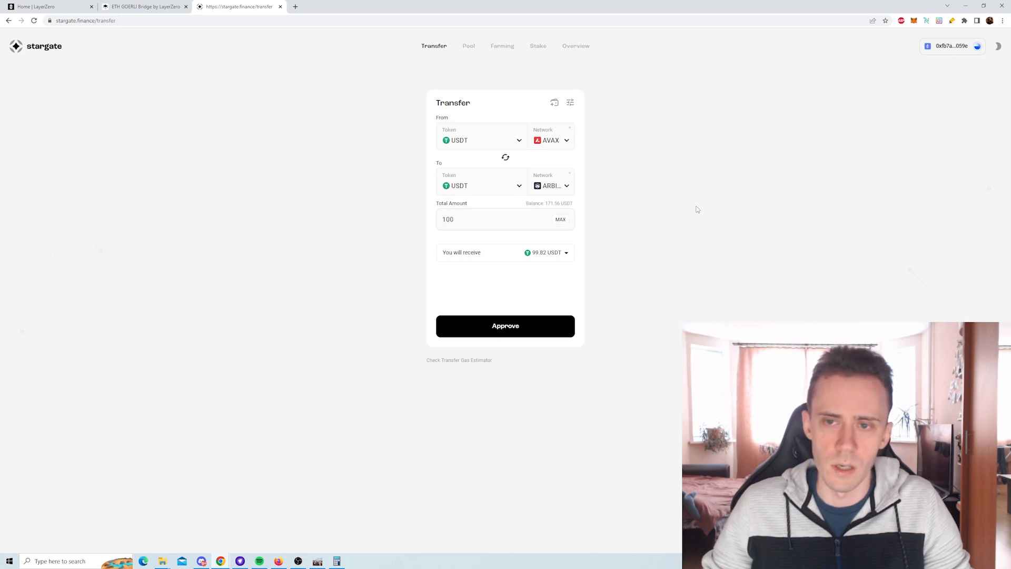
mouse_move(694, 107)
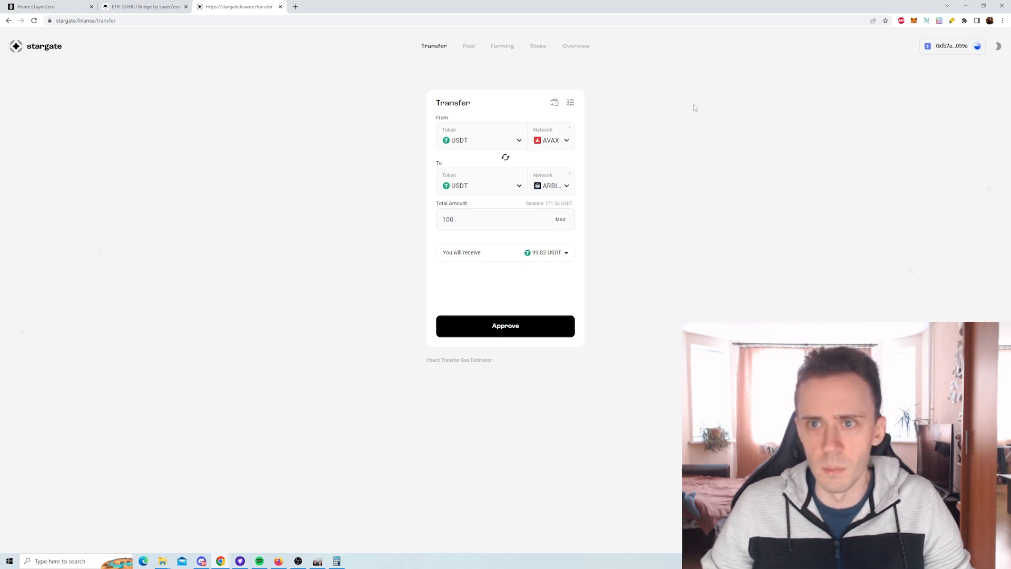
Step: Return to Stargate's Pool page showing $477.58 across 5 assets on 3 networks
left_click(465, 46)
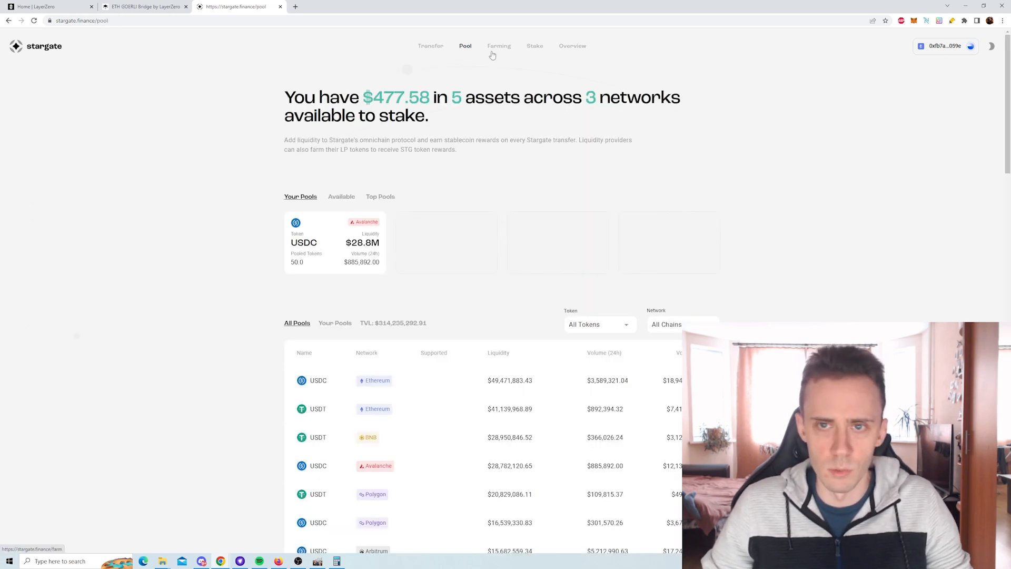
mouse_move(623, 83)
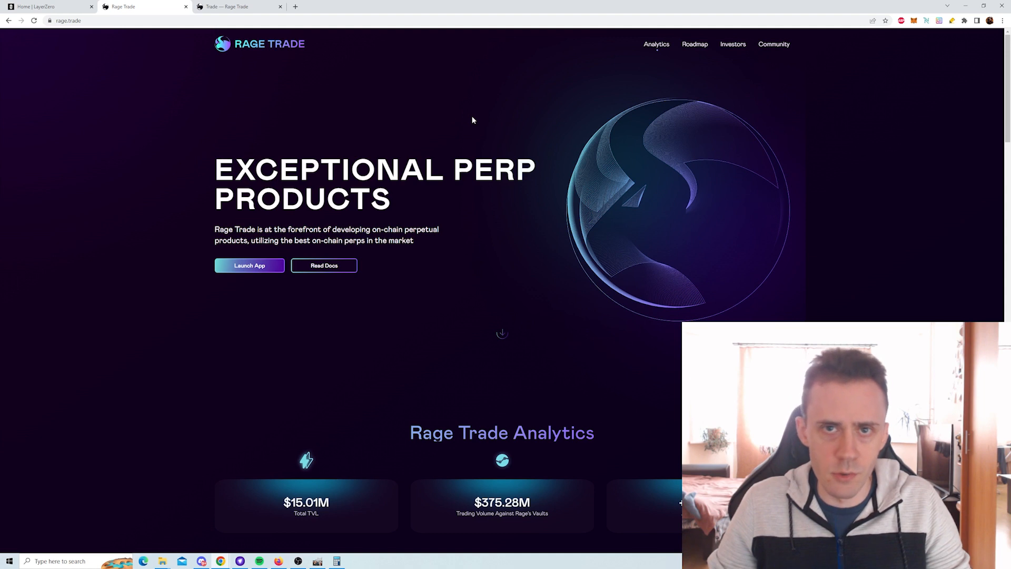
mouse_move(387, 72)
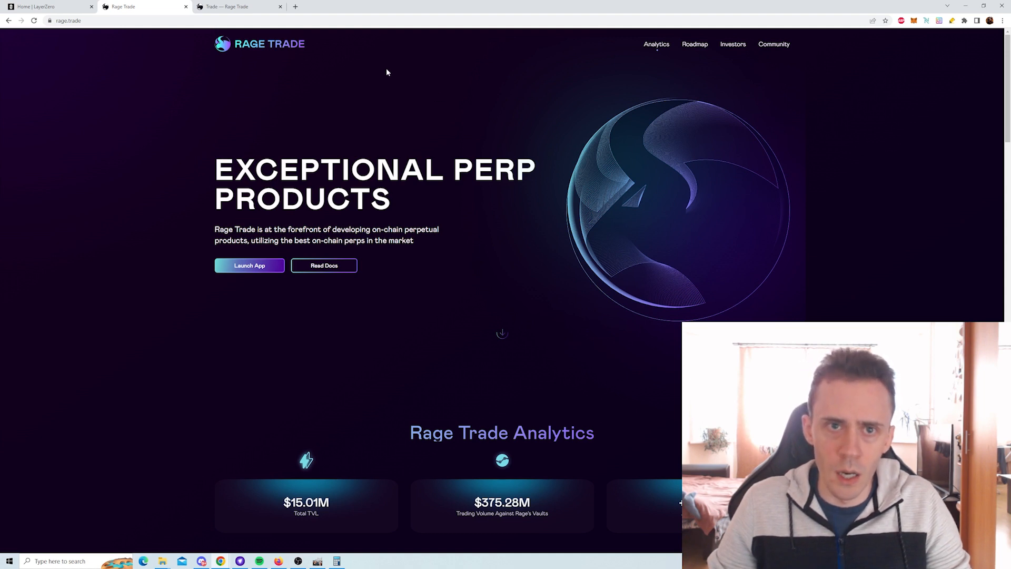
mouse_move(239, 6)
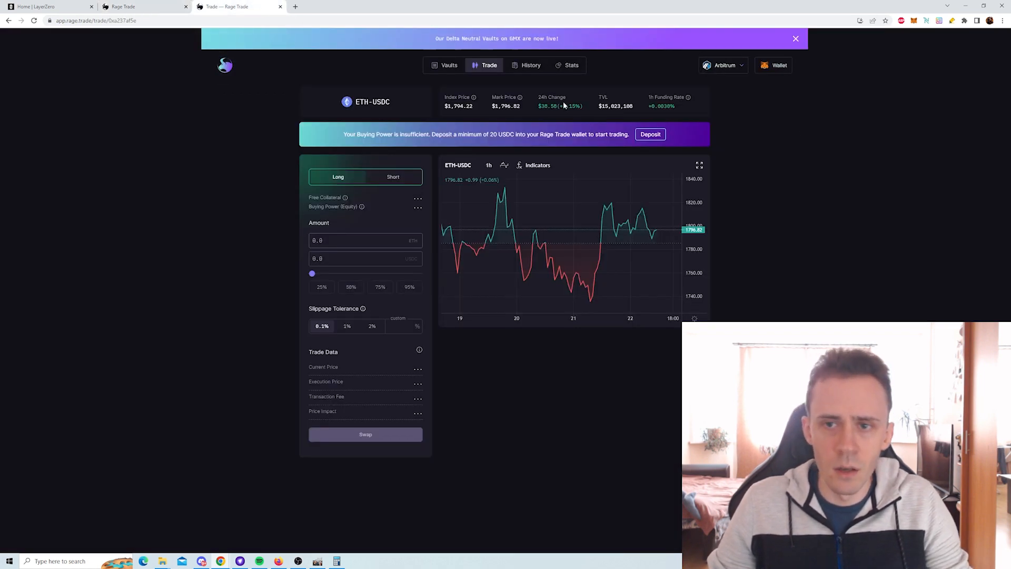
Step: Inspect Rage Trade's Delta Neutral and Risk-On vault details, then go to the Radiant homepage
left_click(448, 65)
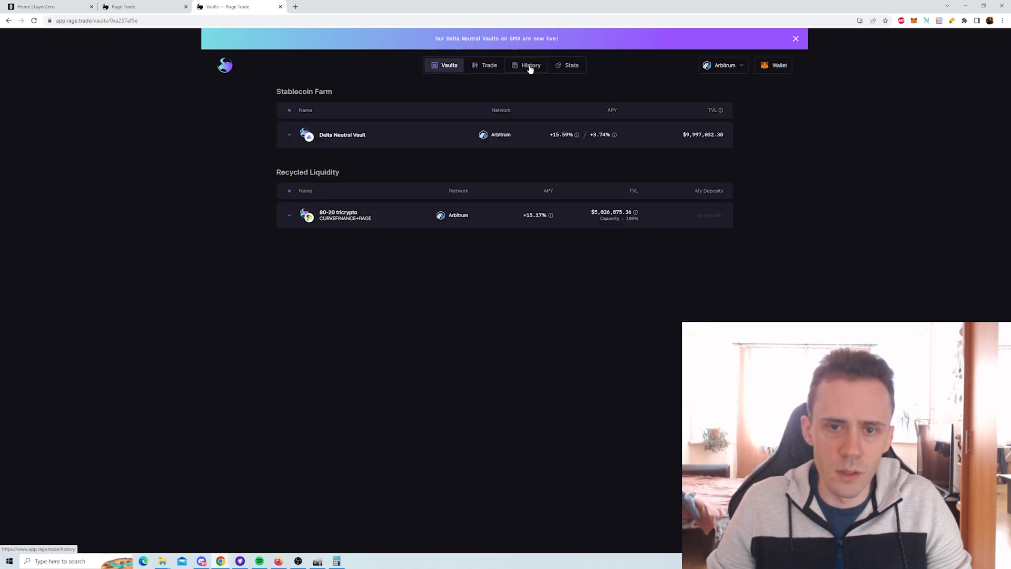
mouse_move(615, 72)
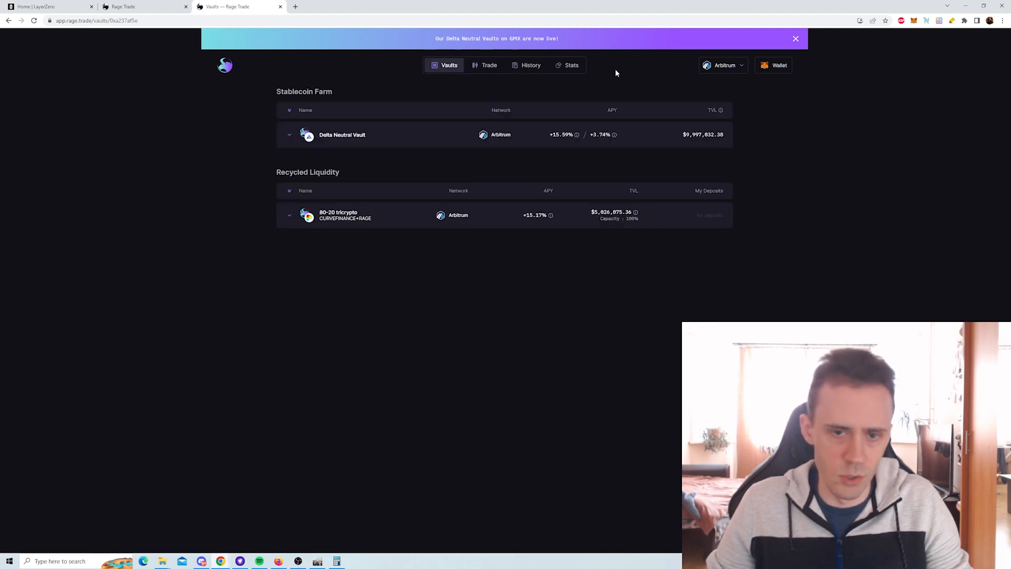
mouse_move(384, 213)
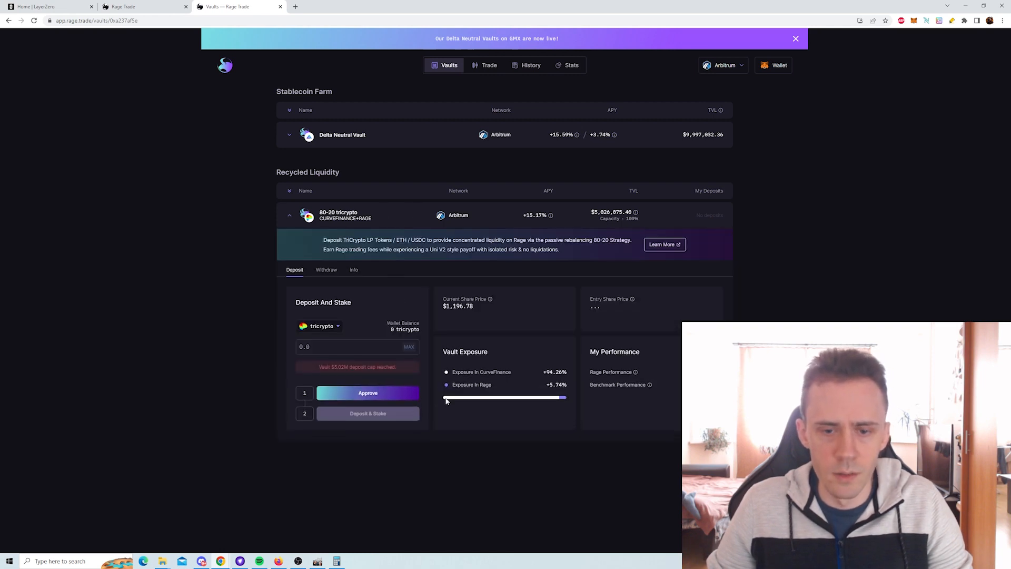
left_click(342, 135)
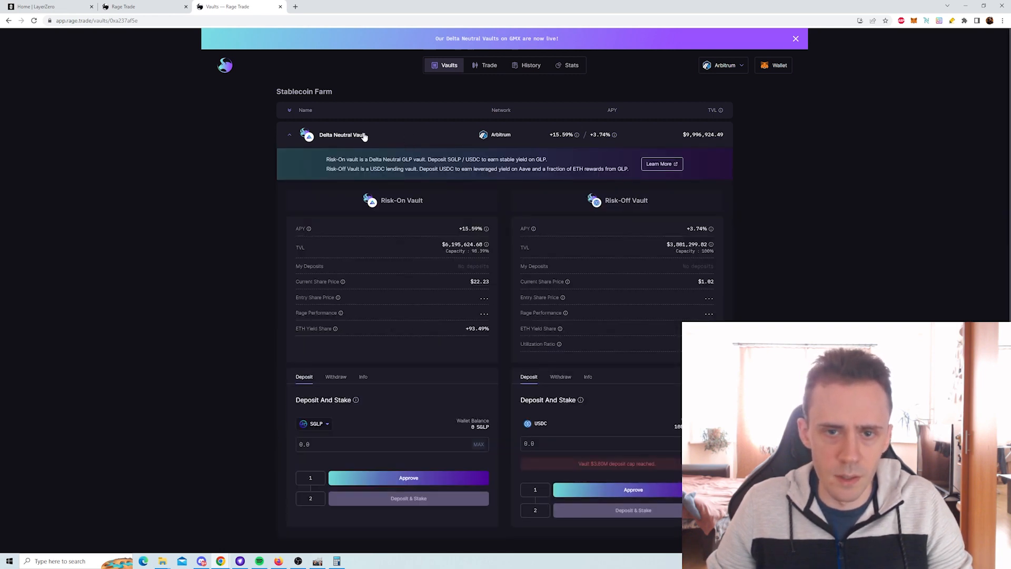
mouse_move(458, 180)
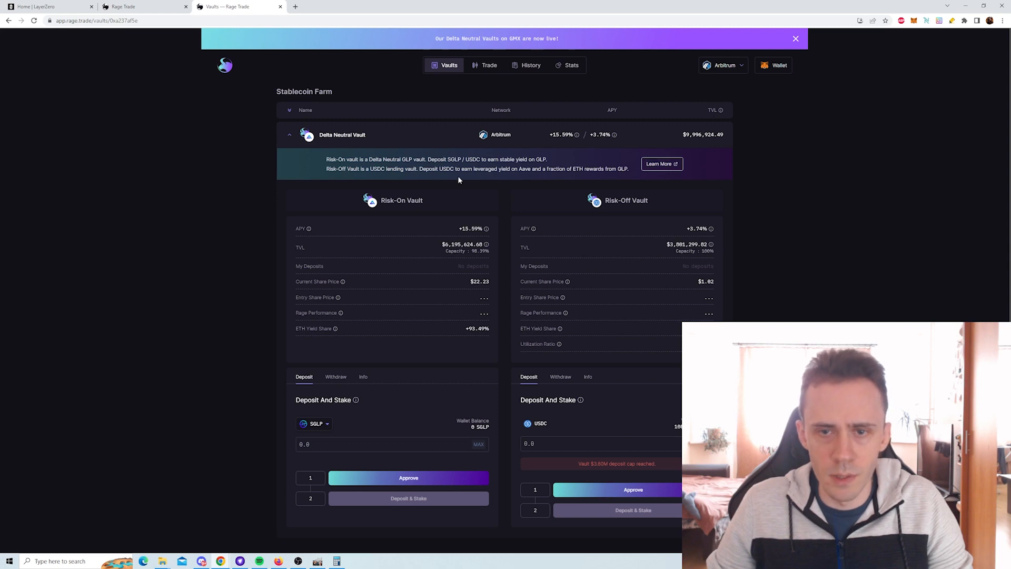
mouse_move(347, 167)
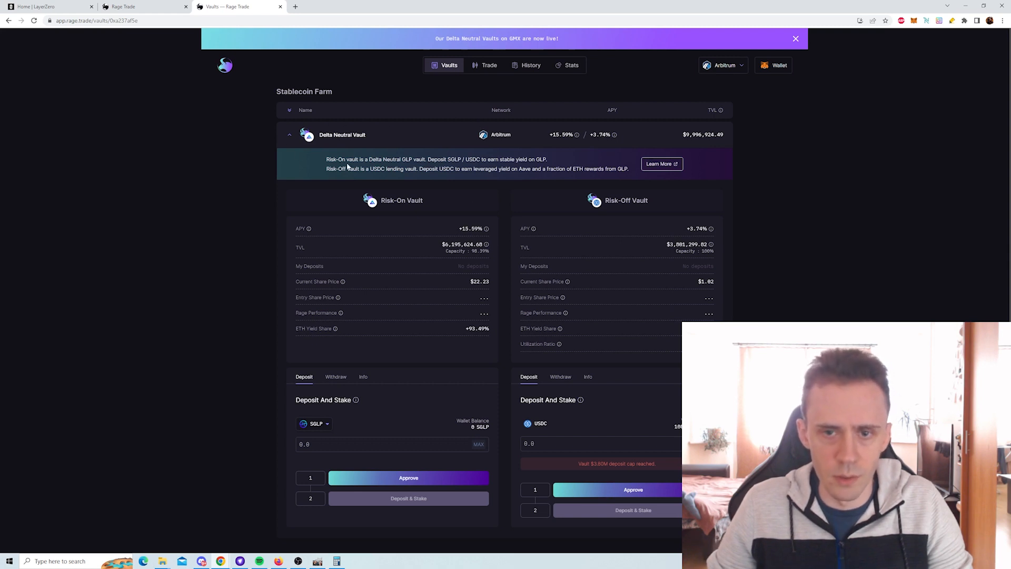
mouse_move(729, 232)
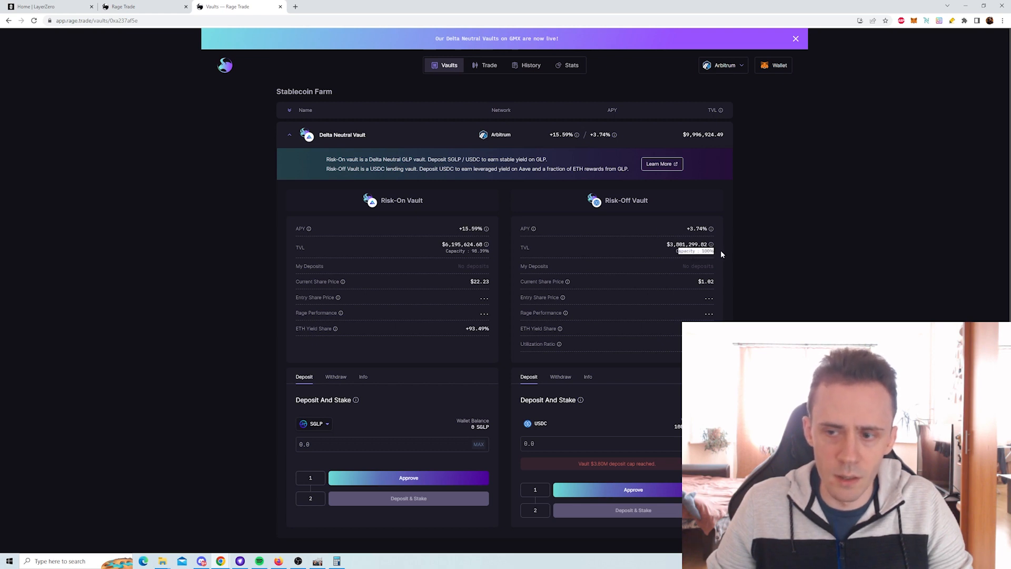
mouse_move(445, 255)
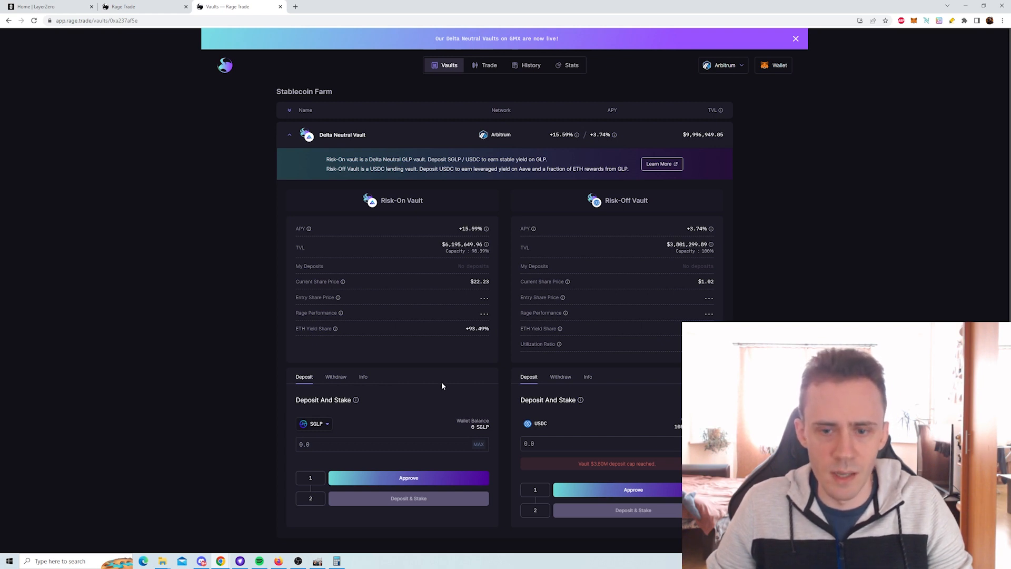
mouse_move(327, 426)
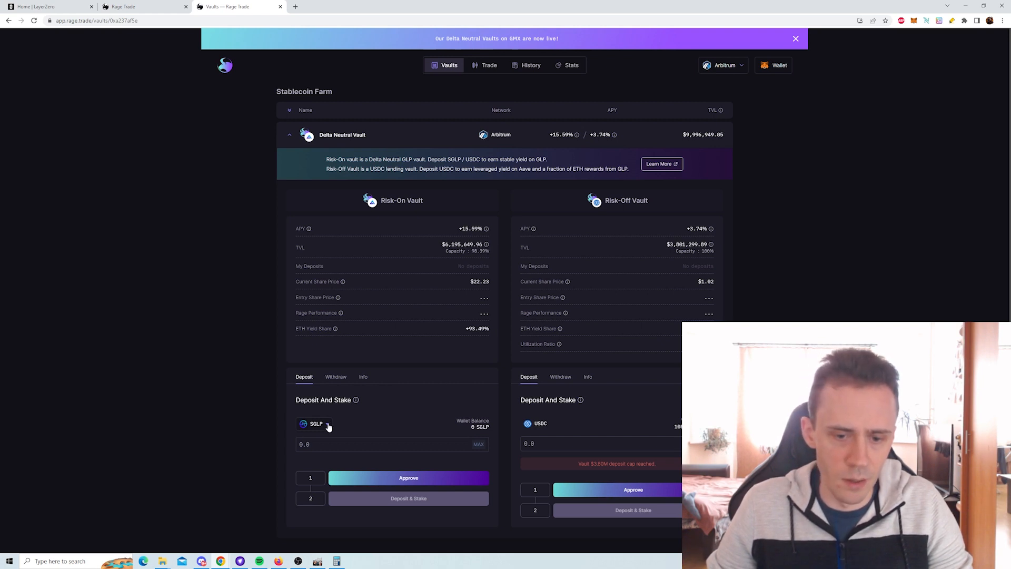
left_click(316, 424)
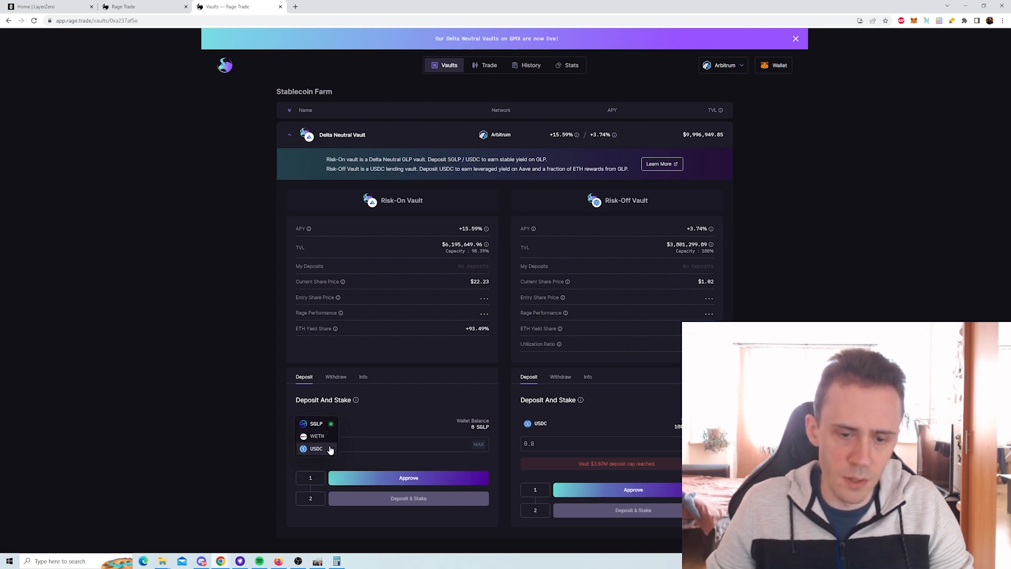
left_click(289, 134)
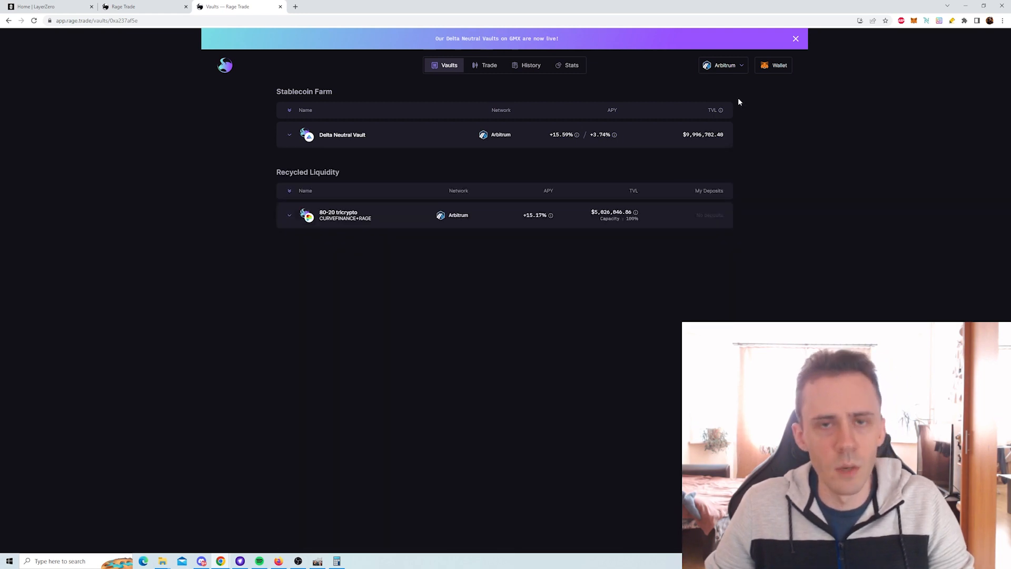
mouse_move(688, 97)
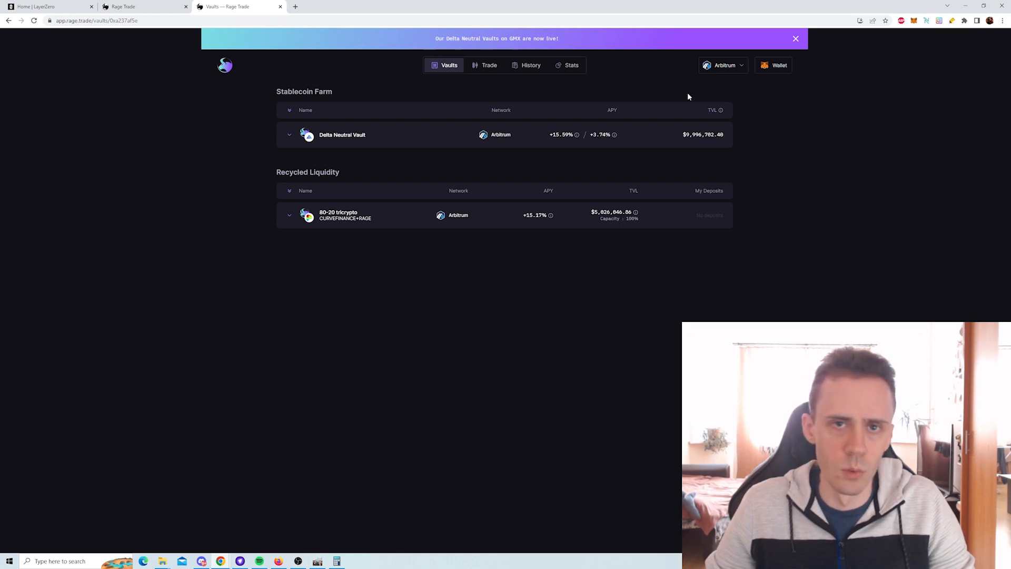
left_click(489, 65)
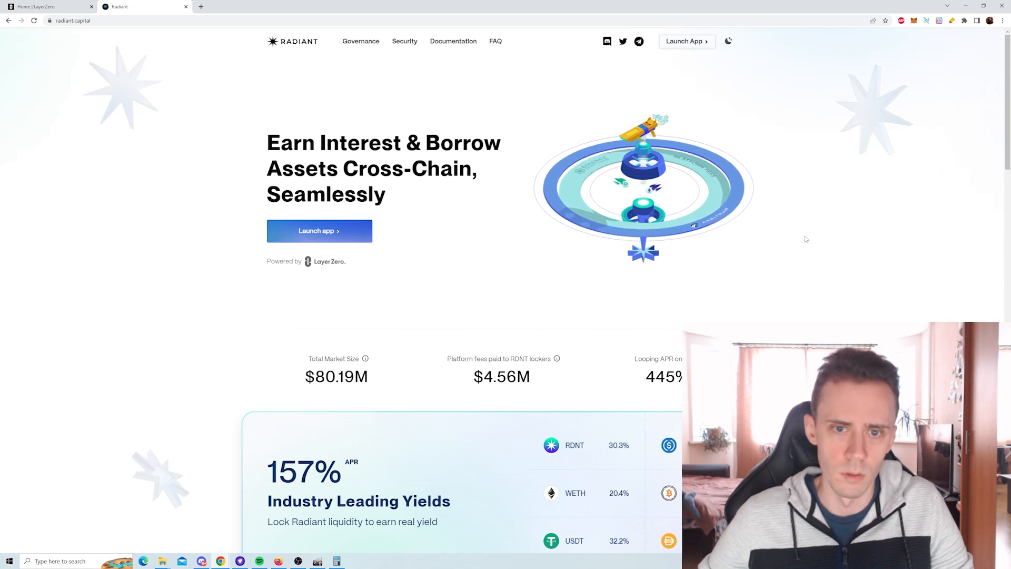
Step: Open Radiant's Arbitrum USDC deposit page, then switch to the Aptos Bridge tab
left_click(318, 230)
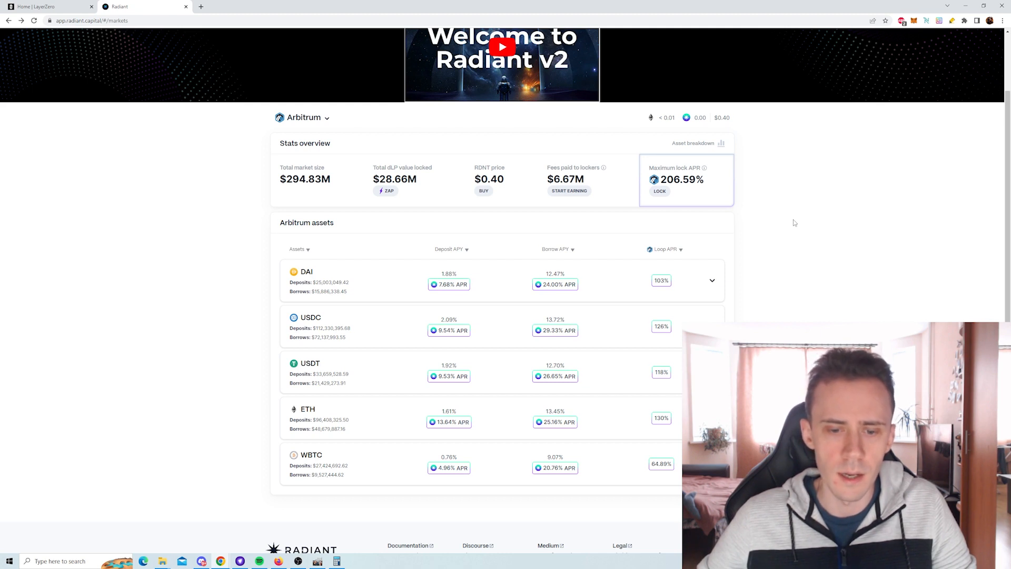
left_click(310, 317)
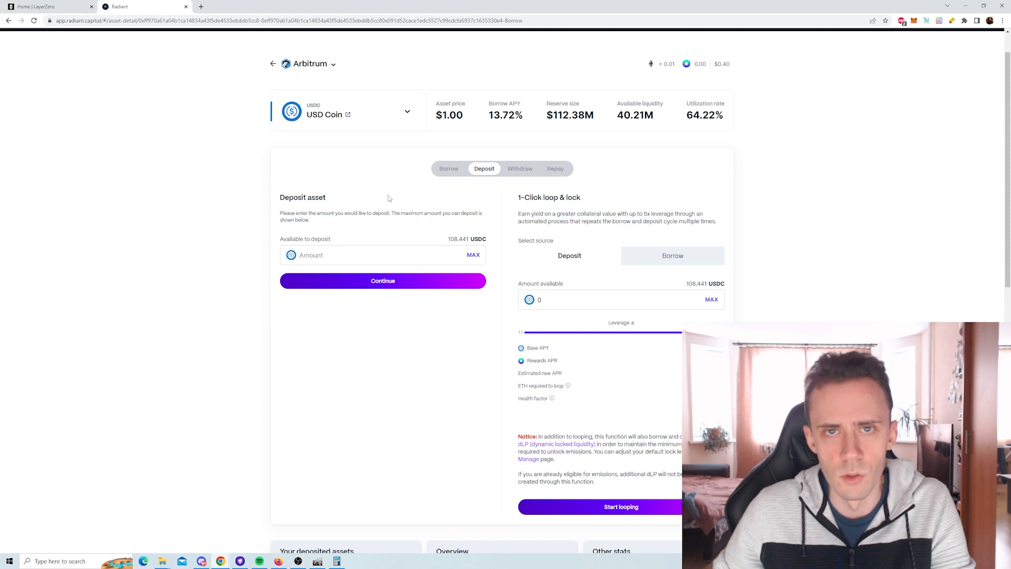
mouse_move(755, 212)
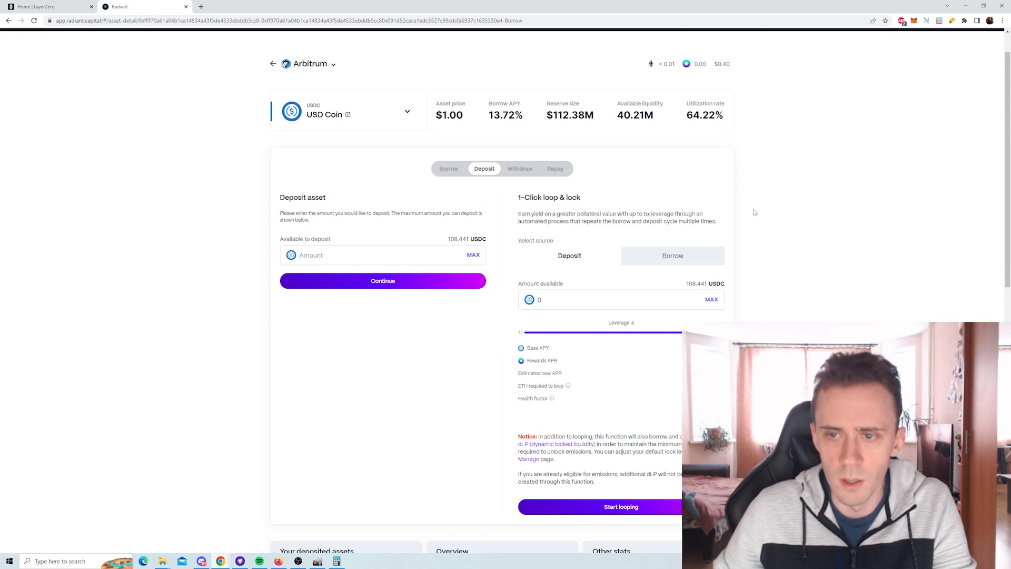
mouse_move(767, 285)
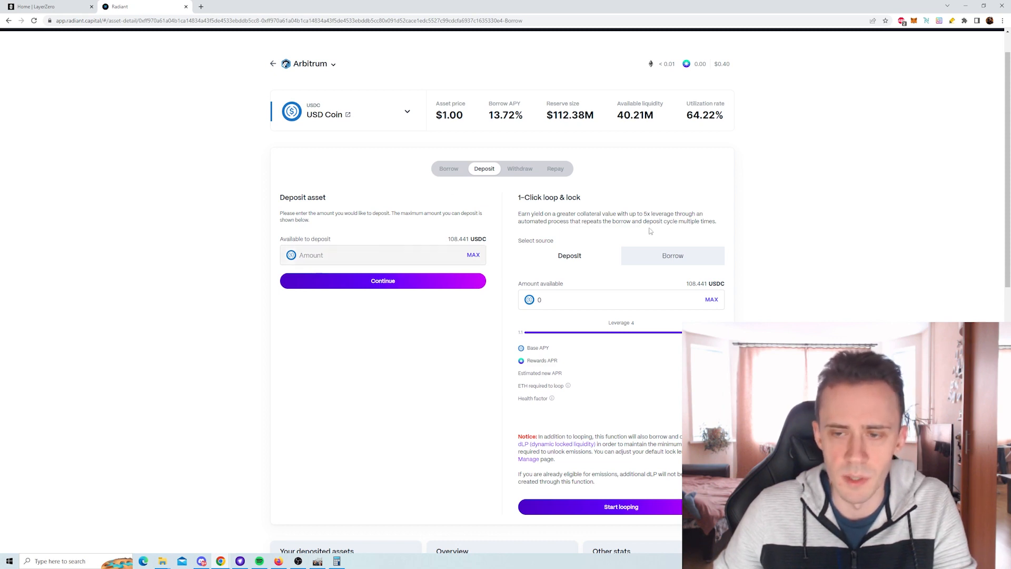
left_click(143, 6)
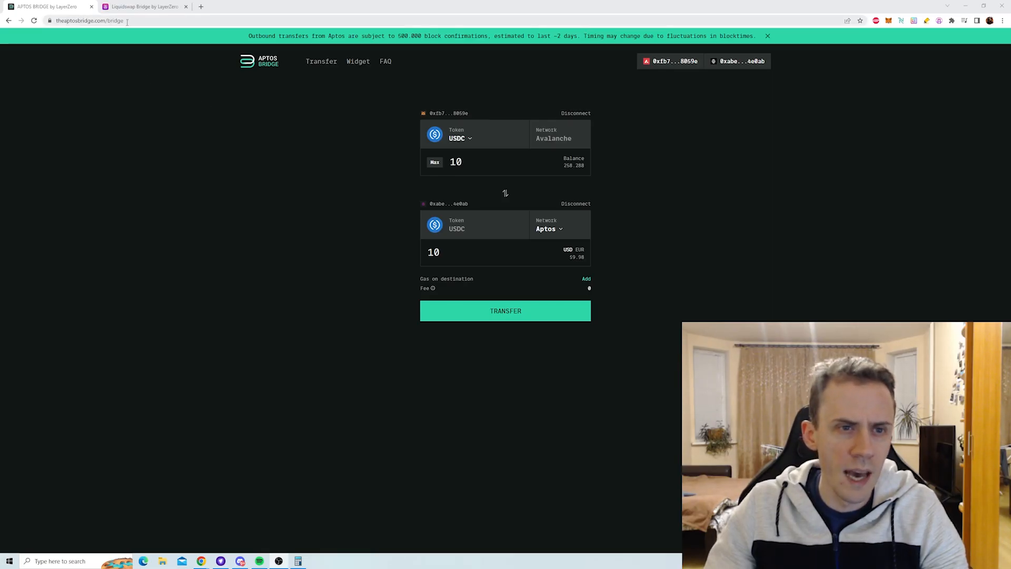
left_click(143, 6)
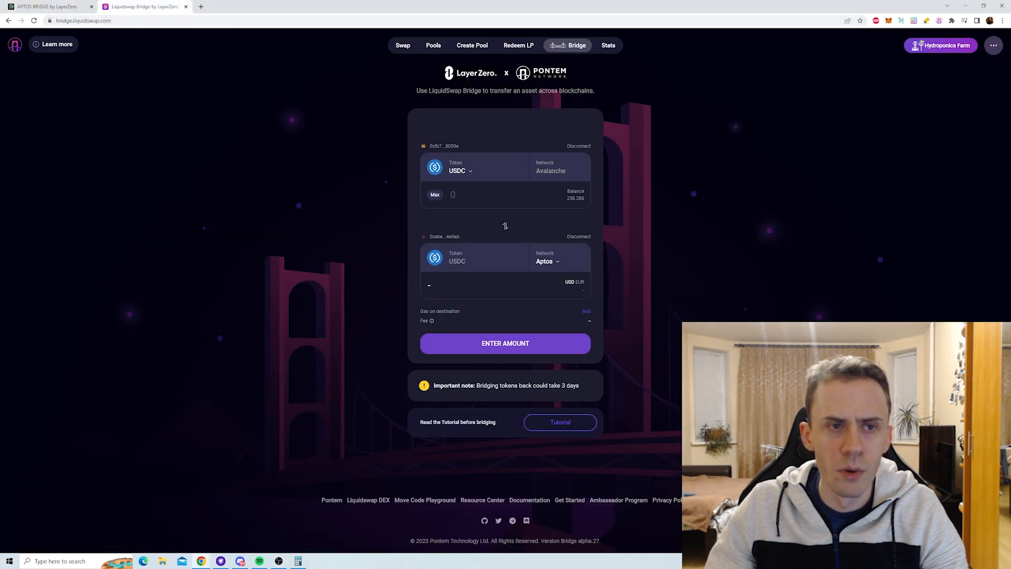
mouse_move(289, 64)
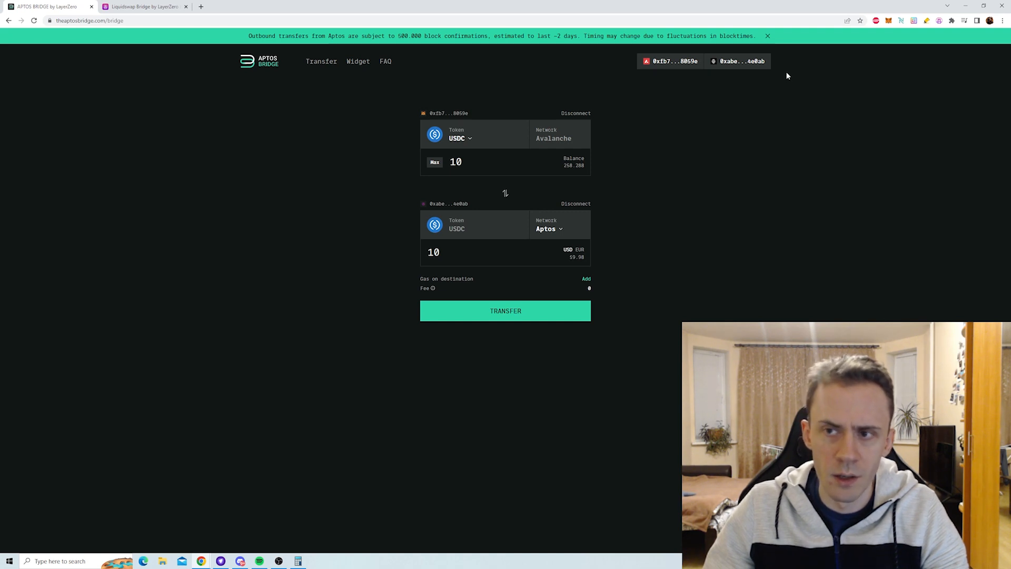
mouse_move(874, 101)
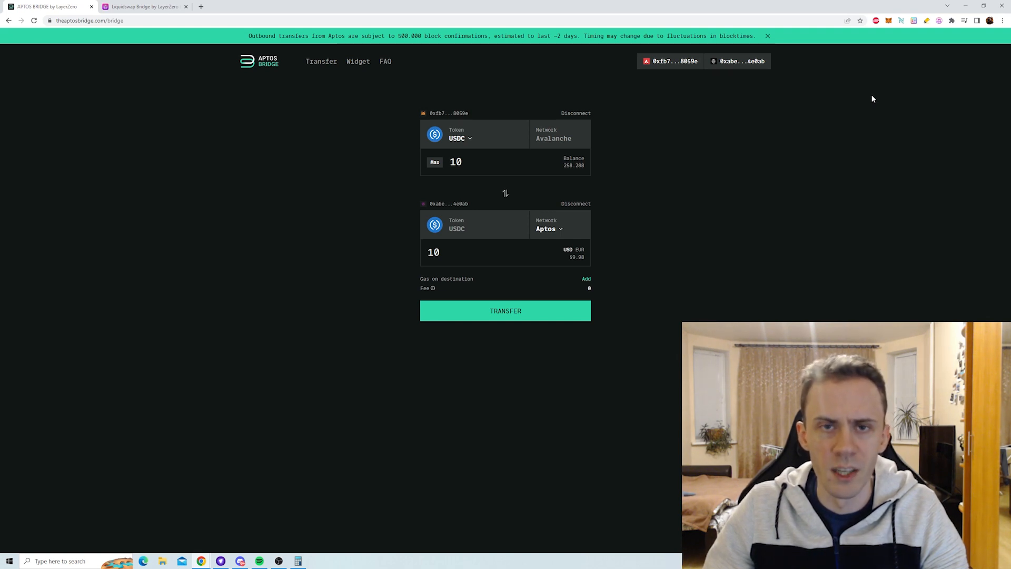
mouse_move(852, 93)
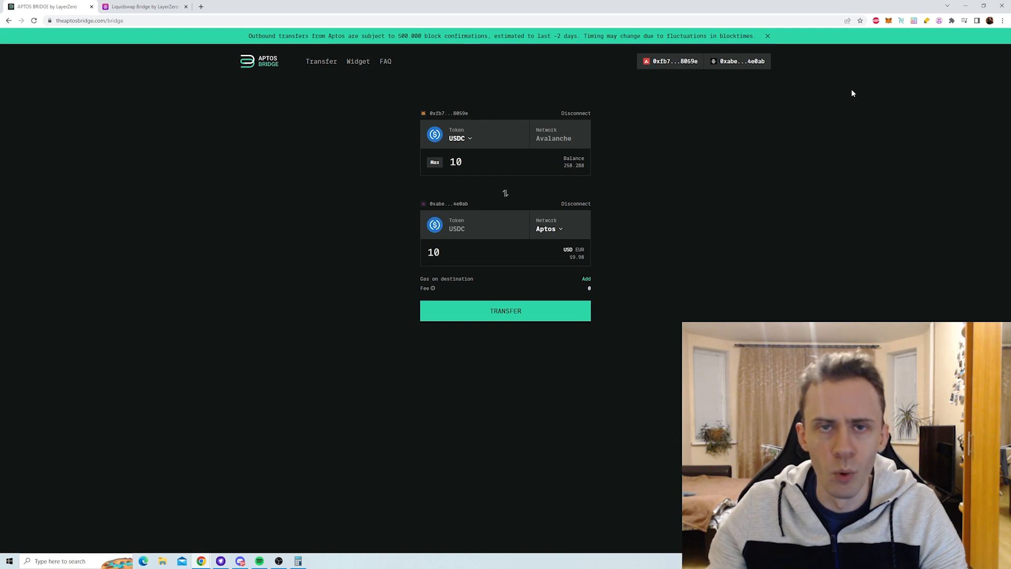